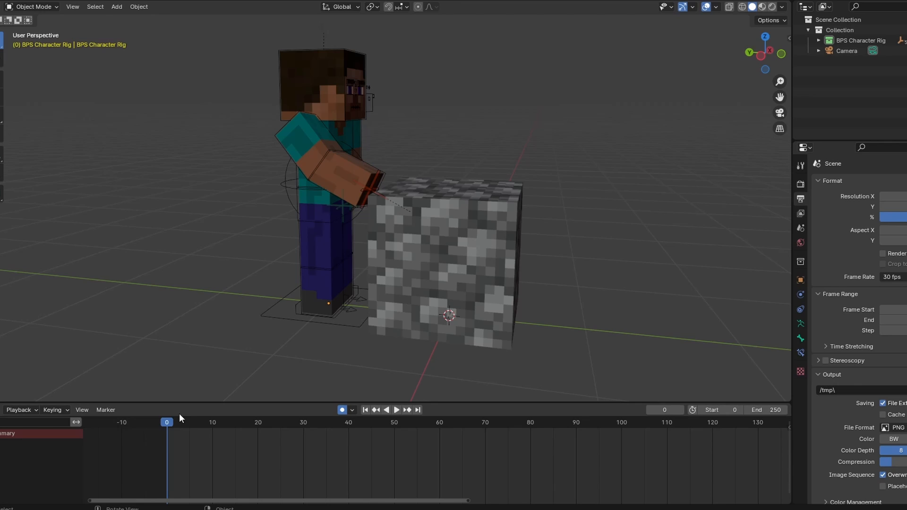
# Step: Play and stop the existing arm animation, then select the original cobblestone block
pyautogui.click(396, 409)
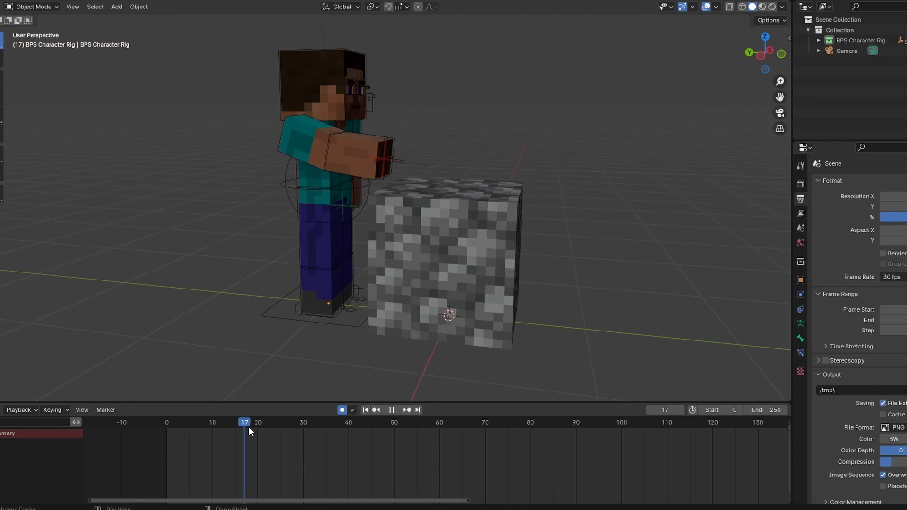
pyautogui.click(167, 423)
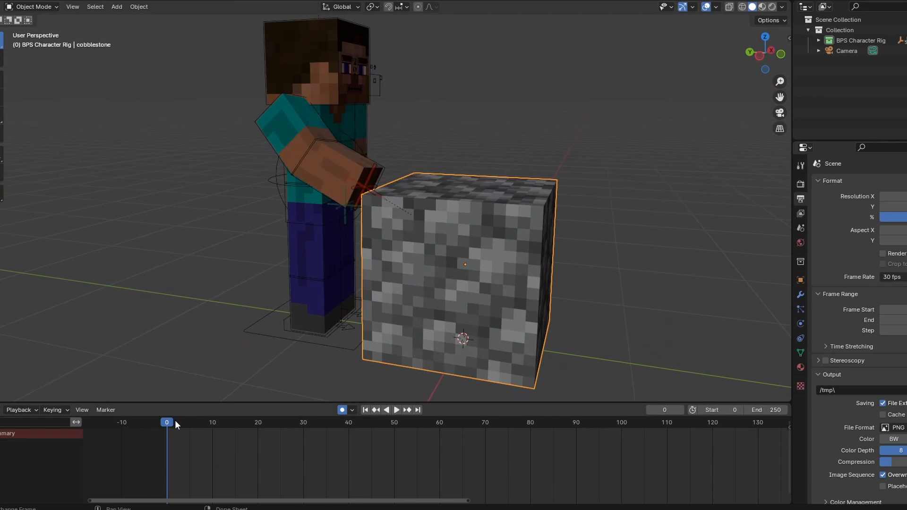
pyautogui.click(396, 409)
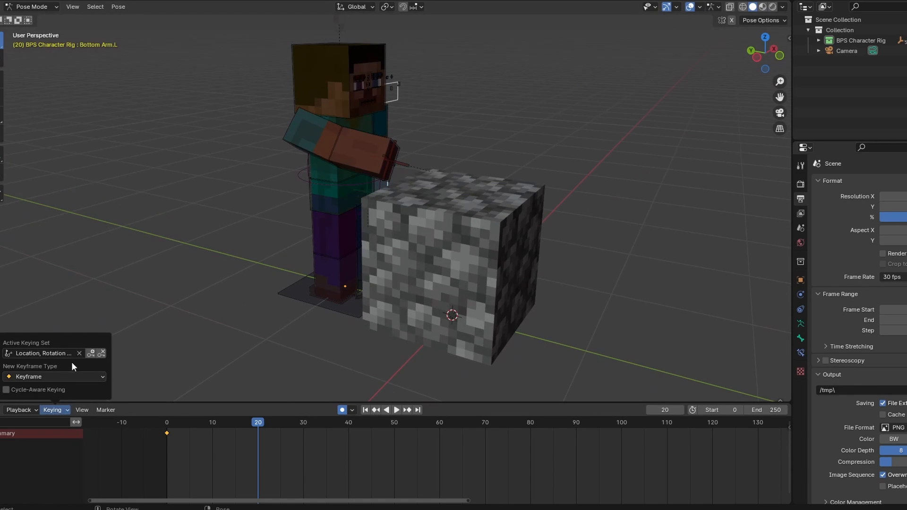
# Step: Set the keying channels and enable Auto Keying, then test playback
pyautogui.click(43, 353)
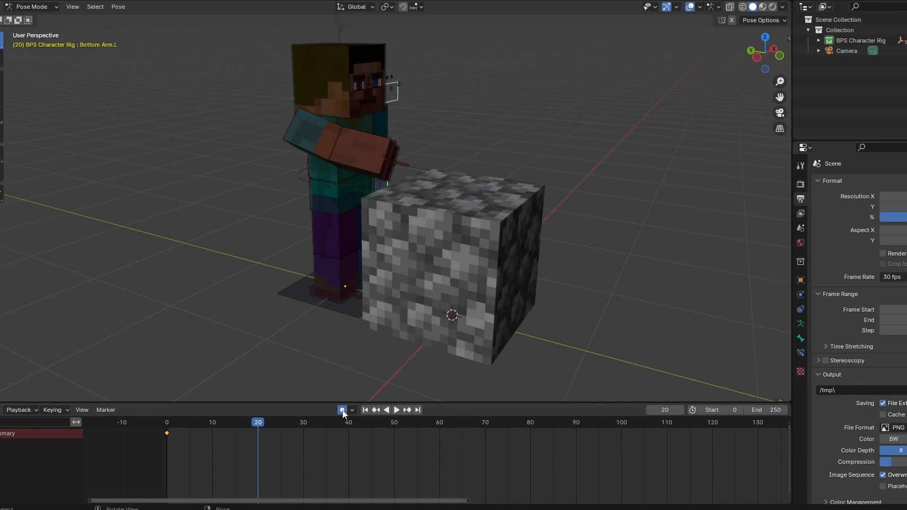
pyautogui.click(342, 410)
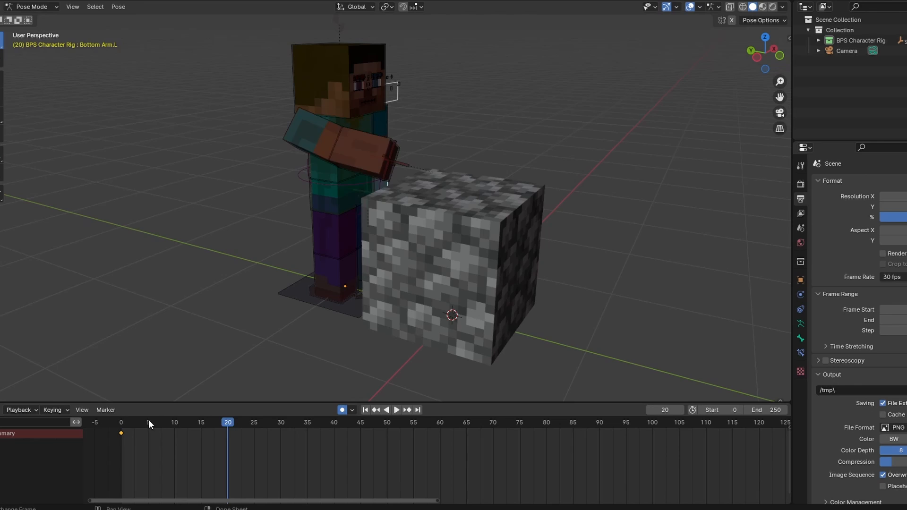
pyautogui.click(396, 409)
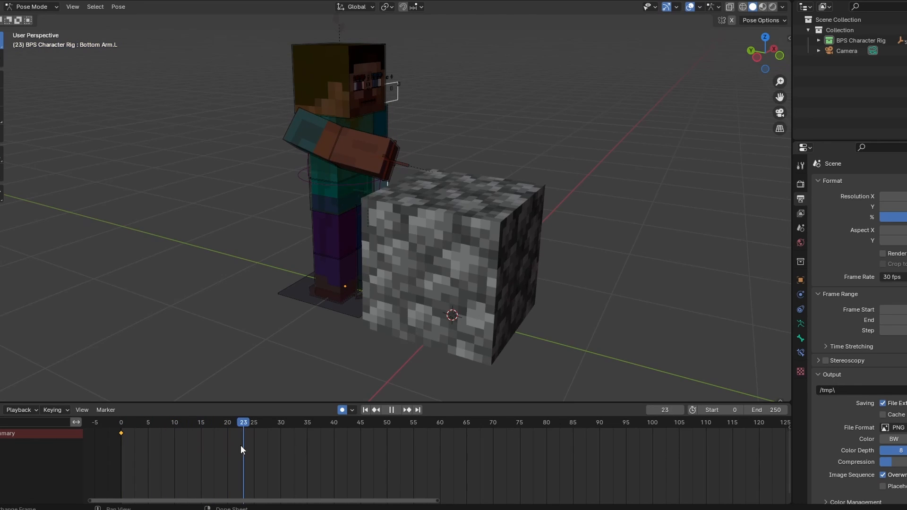
pyautogui.click(227, 423)
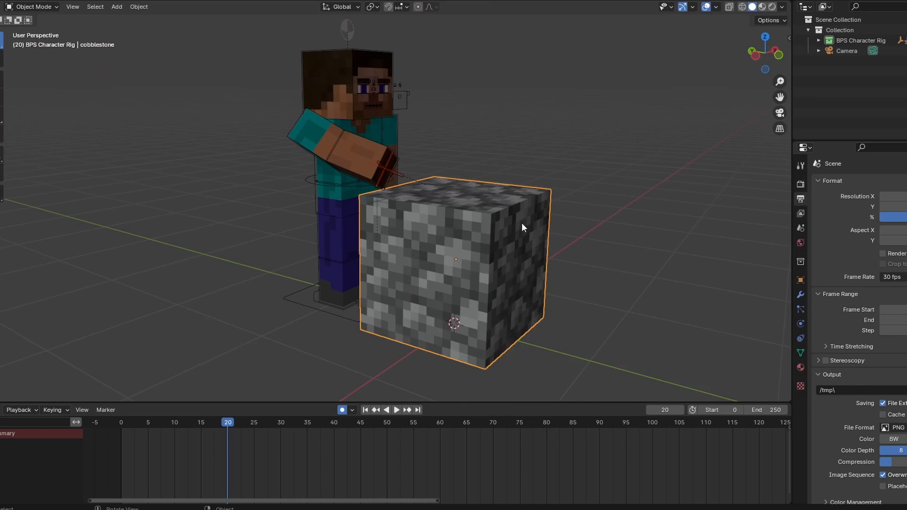
# Step: Place a cobblestone block from the MCprep Block (model) spawner
pyautogui.press('shift+d')
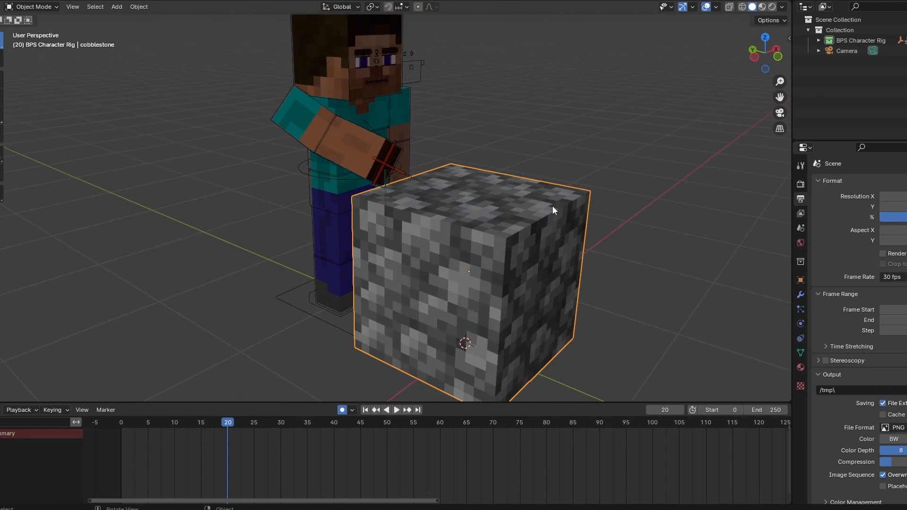
pyautogui.click(784, 113)
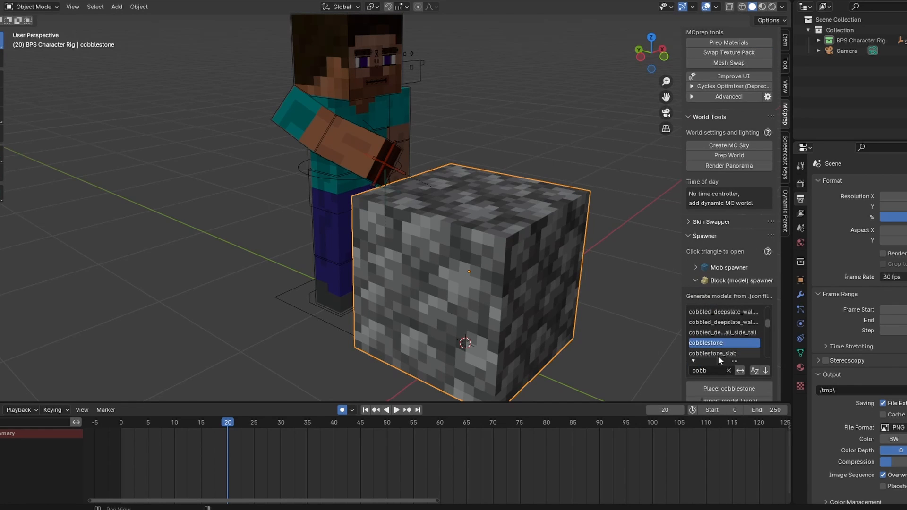
pyautogui.click(707, 370)
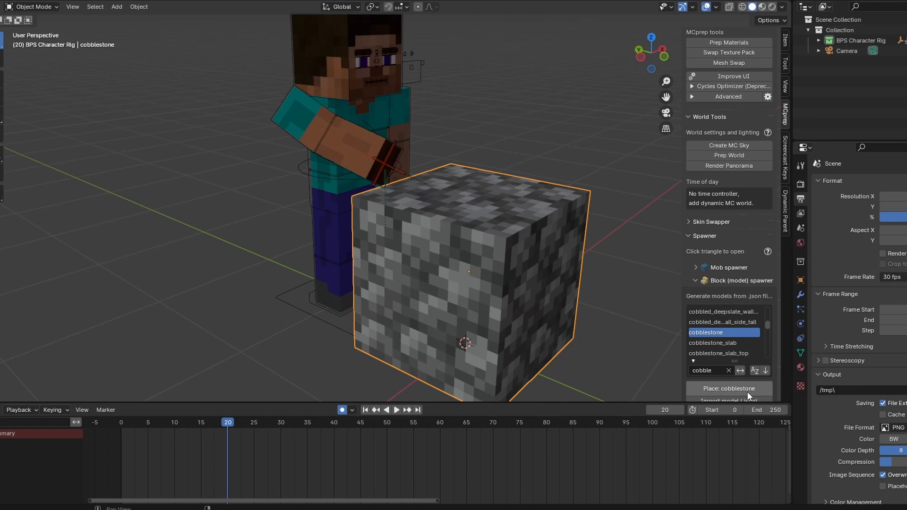
pyautogui.click(729, 389)
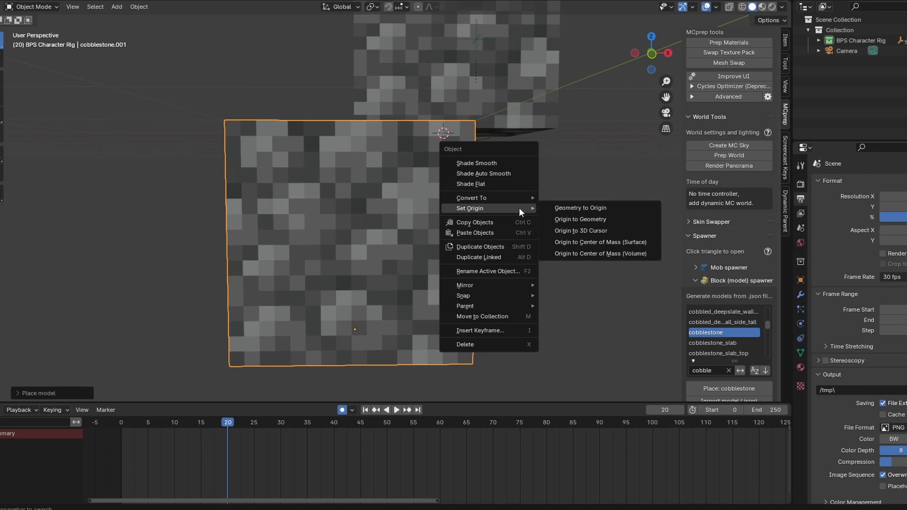
# Step: Apply Set Origin to the new cobblestone block, undo, and reapply with another origin option
pyautogui.click(580, 208)
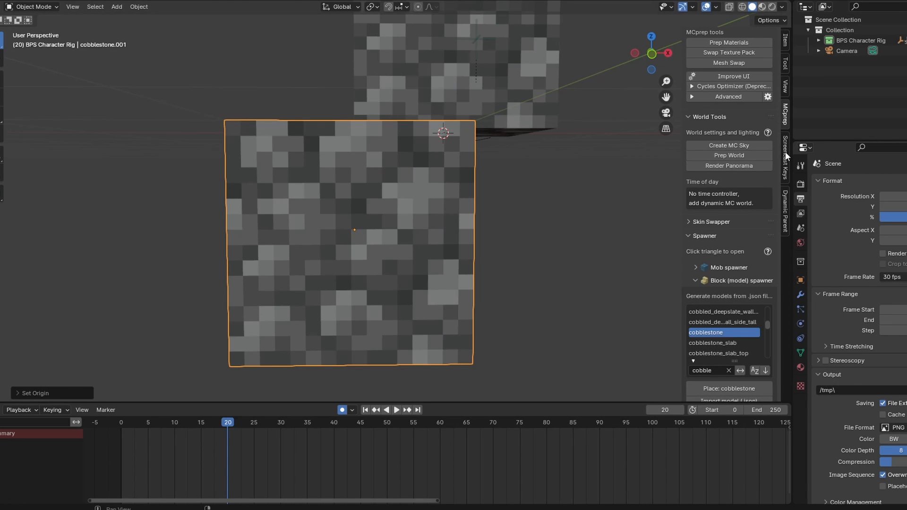
pyautogui.click(785, 156)
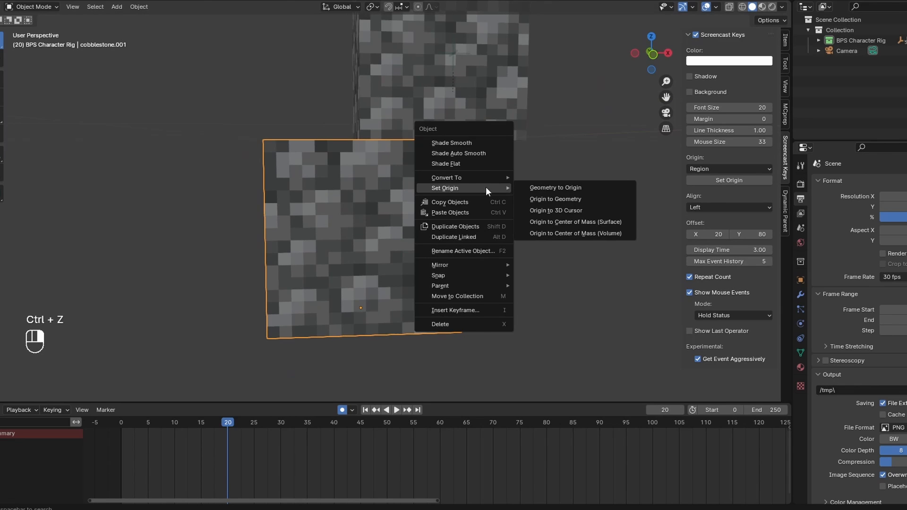
pyautogui.click(555, 210)
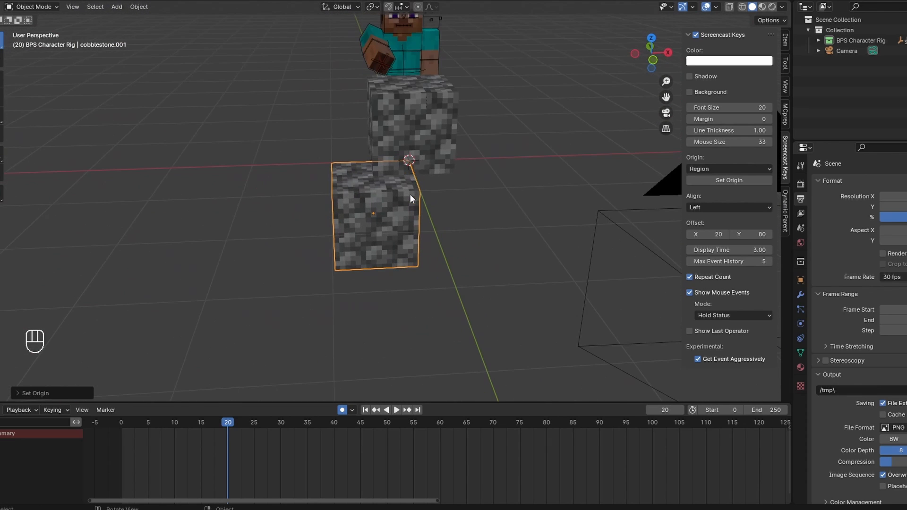
# Step: Clear the new block's location, then snap it over the first block and raise it along Z
pyautogui.press('alt+g')
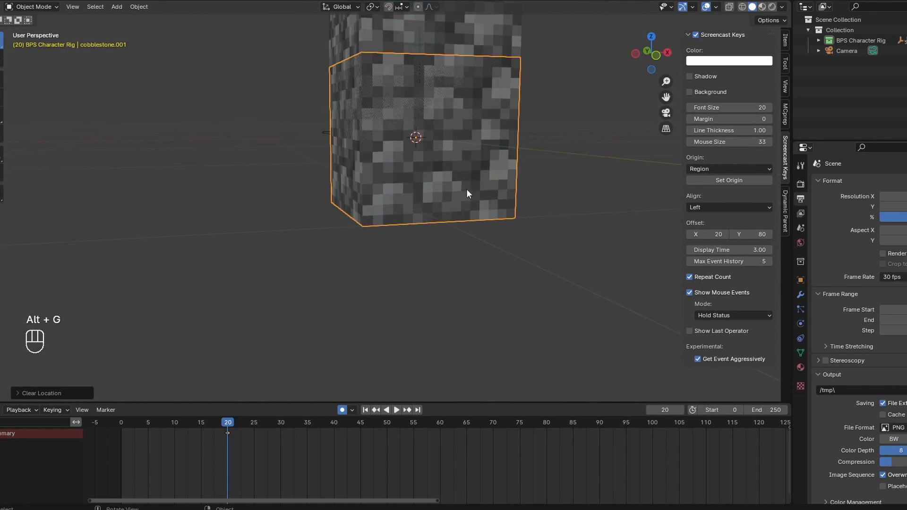
pyautogui.press('g')
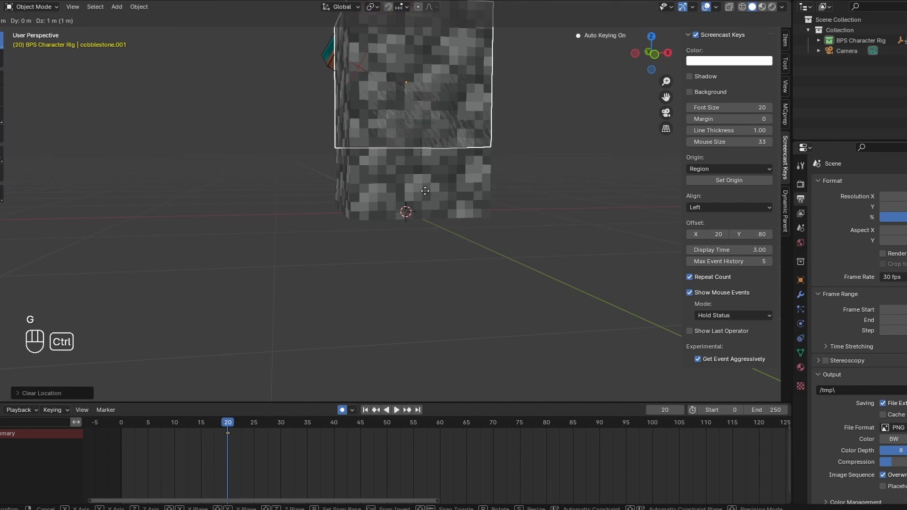
pyautogui.click(421, 189)
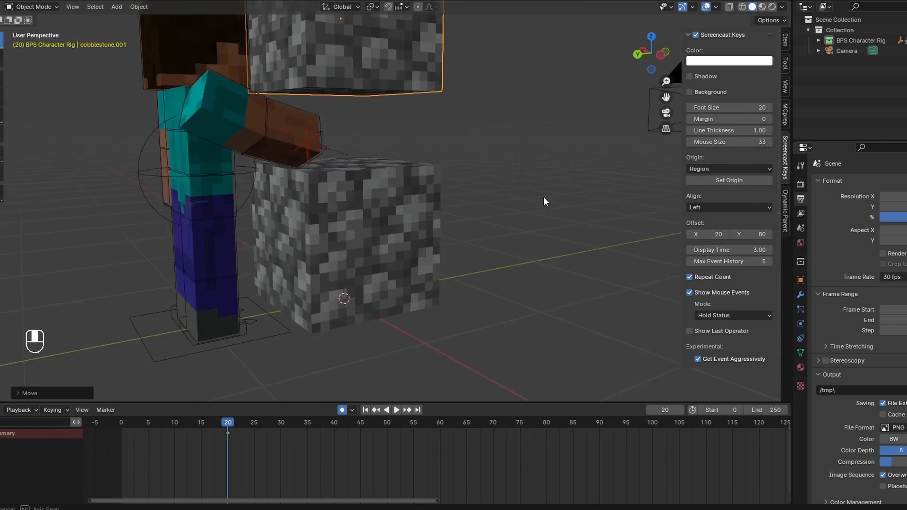
pyautogui.press('g')
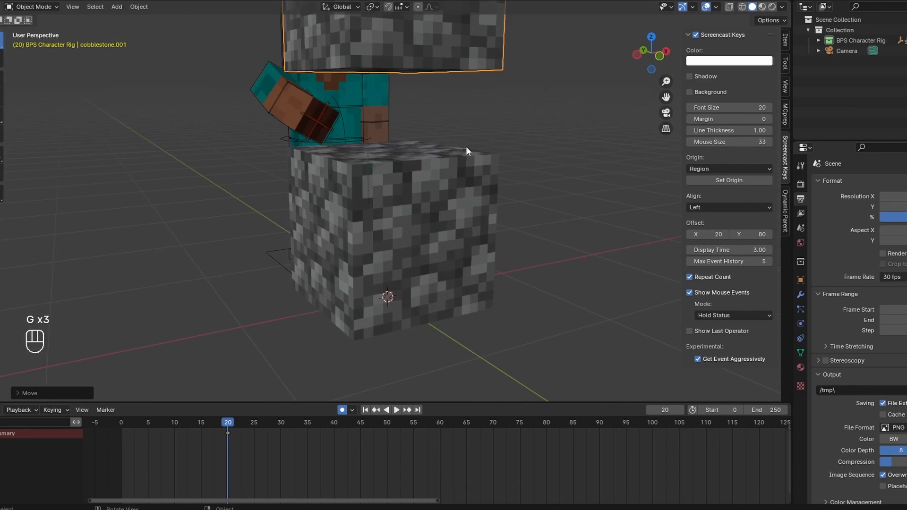
pyautogui.press('z')
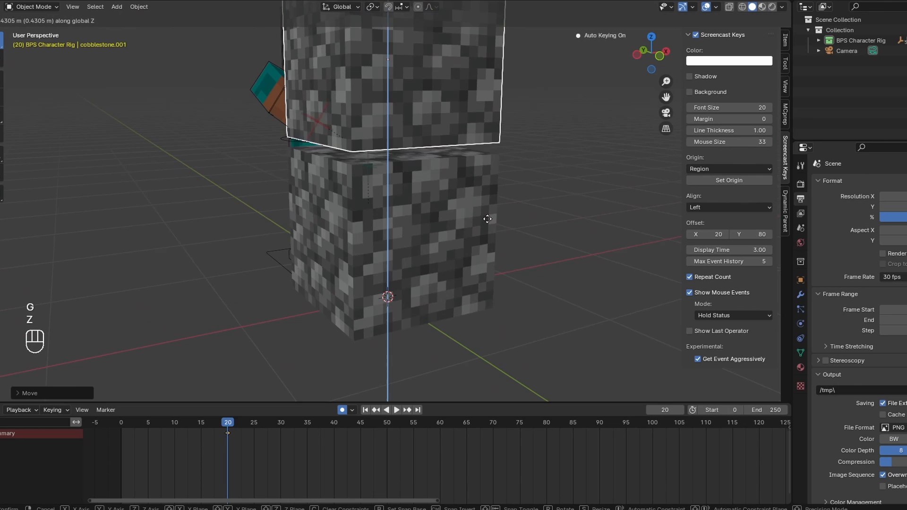
pyautogui.click(486, 218)
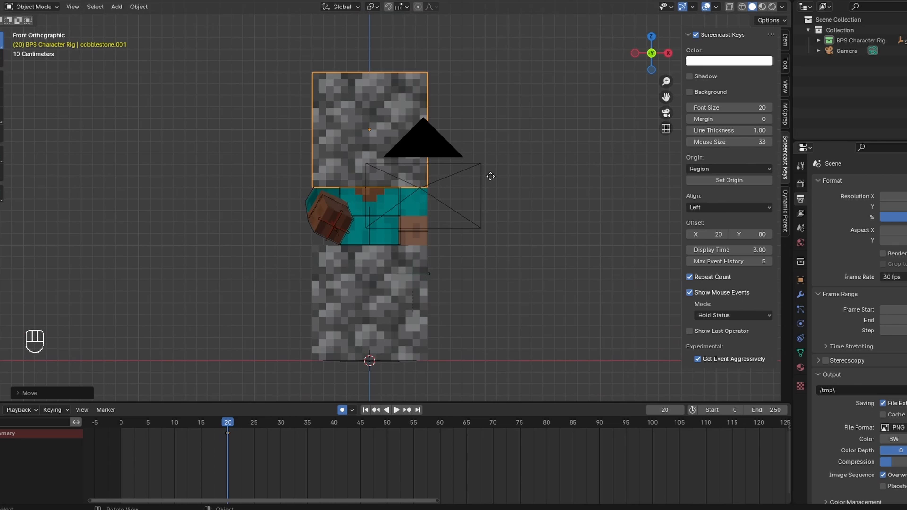
pyautogui.press('g')
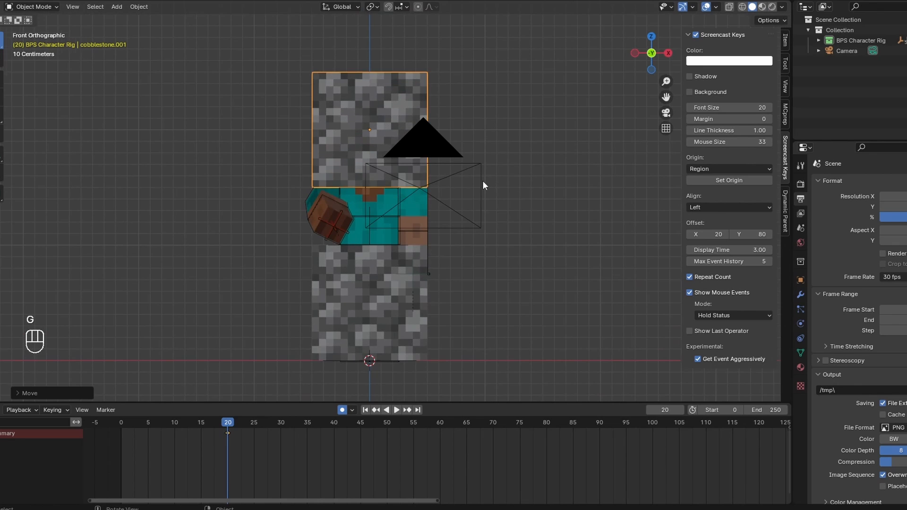
pyautogui.moveTo(483, 197)
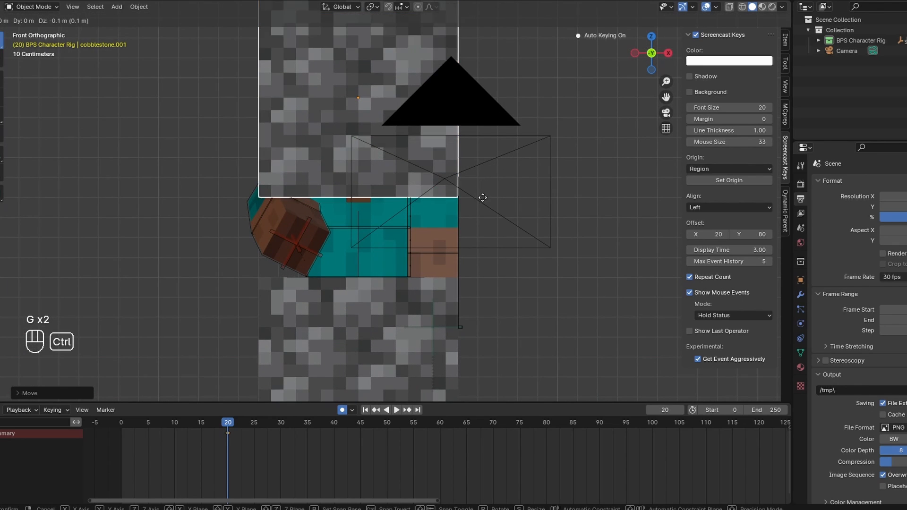
pyautogui.moveTo(486, 260)
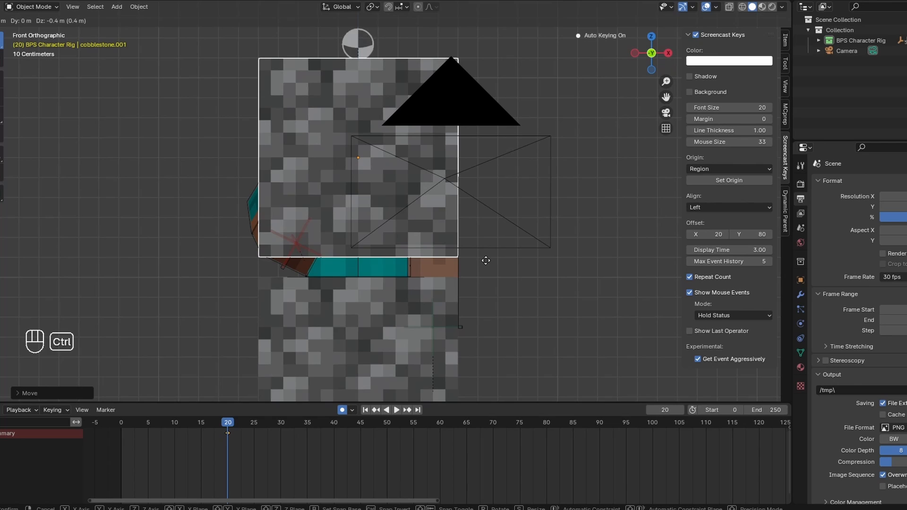
pyautogui.moveTo(486, 277)
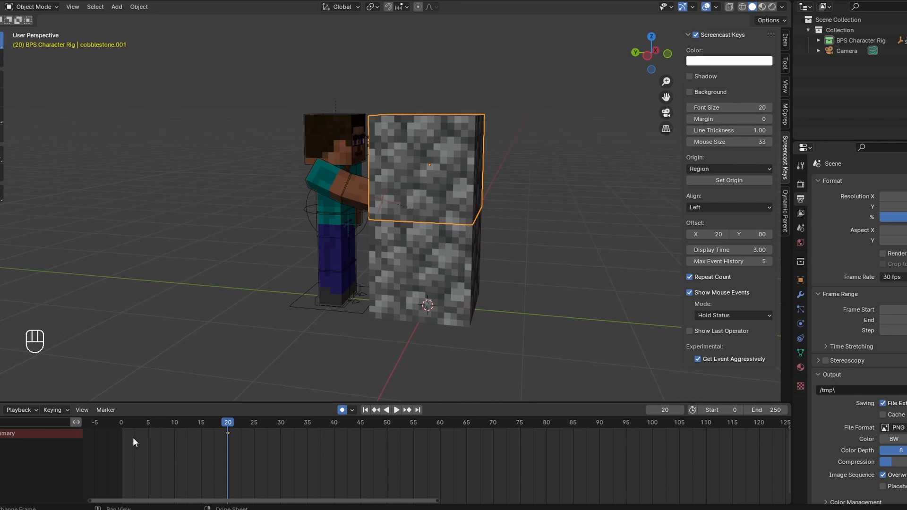
# Step: Scrub the timeline, return to frame 20, and select the upper cobblestone block
pyautogui.click(397, 410)
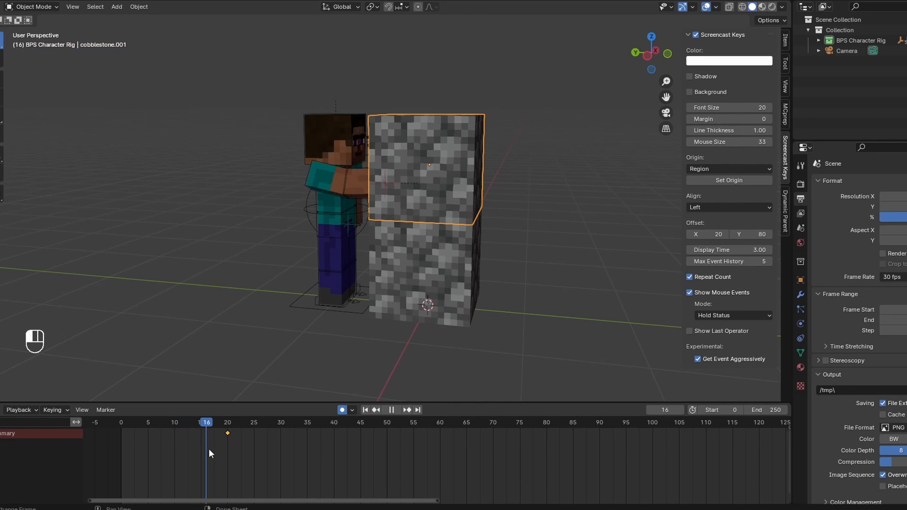
pyautogui.click(227, 422)
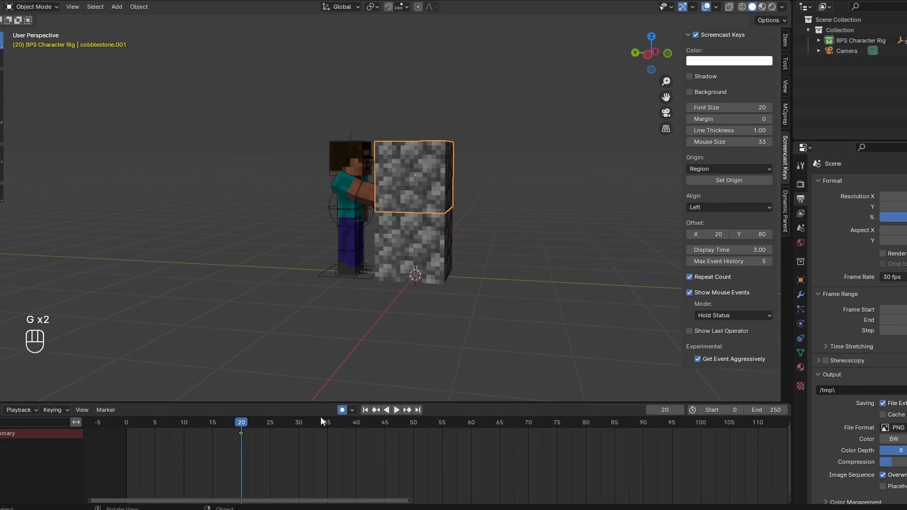
pyautogui.click(396, 410)
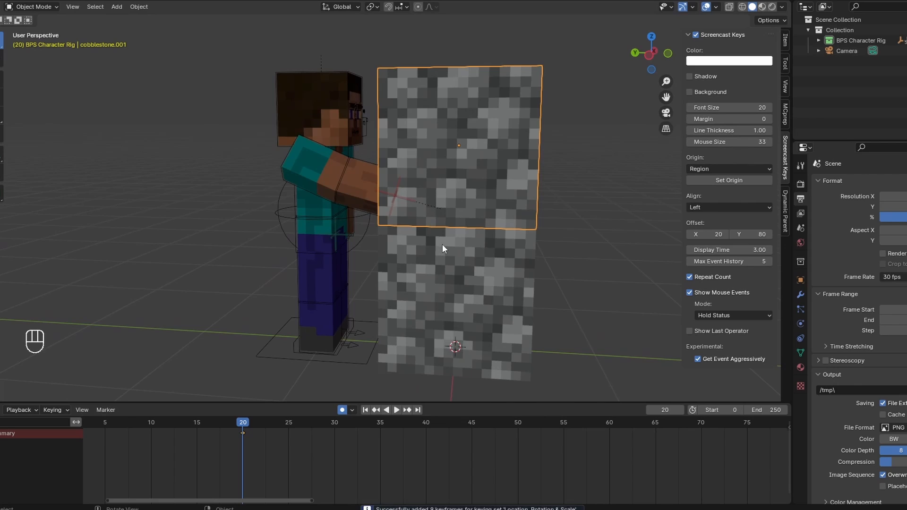
# Step: At frame 17, scale the upper block down to zero with auto keying on
pyautogui.press('Left')
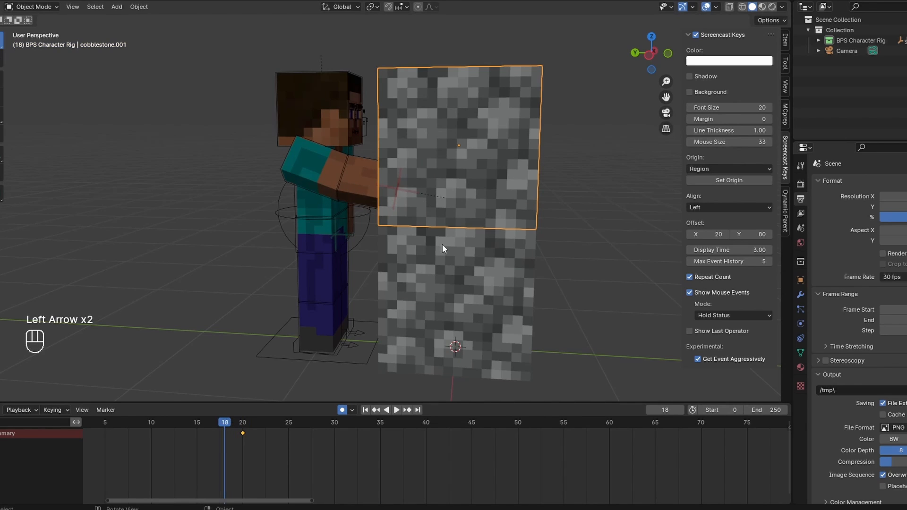
pyautogui.press('Left')
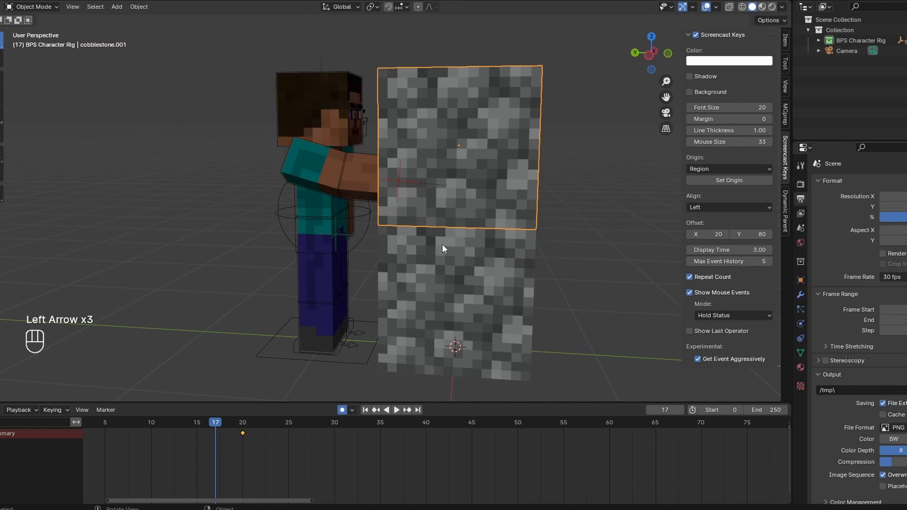
pyautogui.moveTo(549, 240)
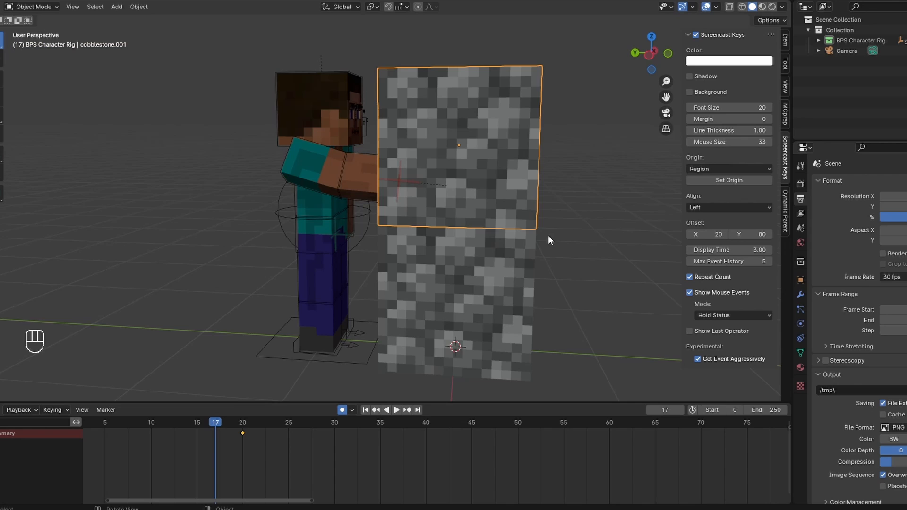
pyautogui.press('s')
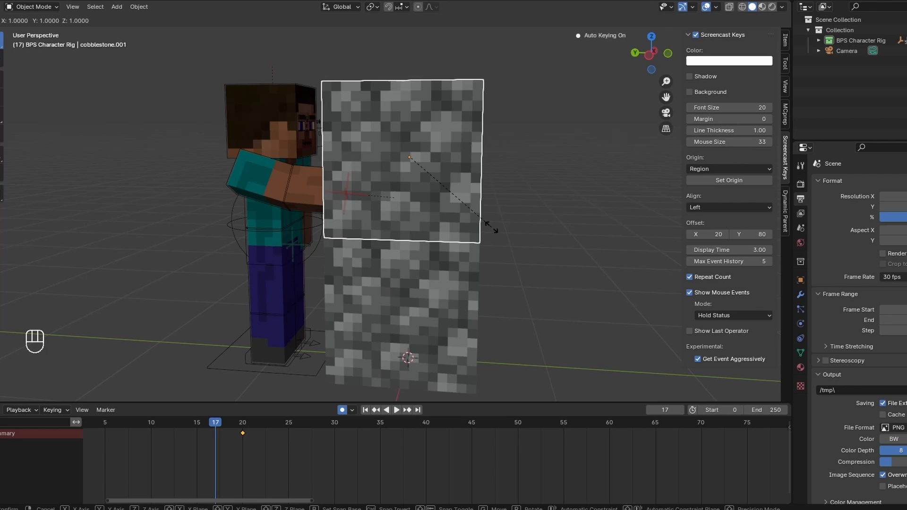
pyautogui.press('s')
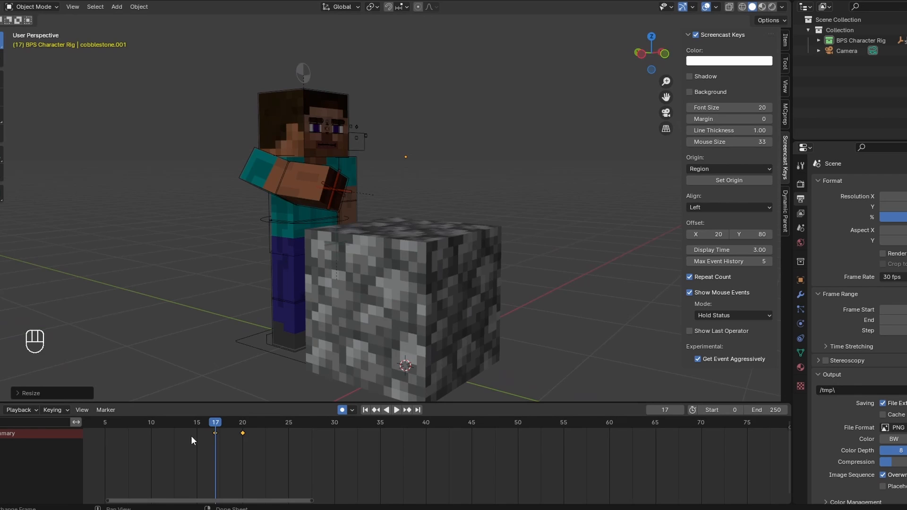
pyautogui.press('space')
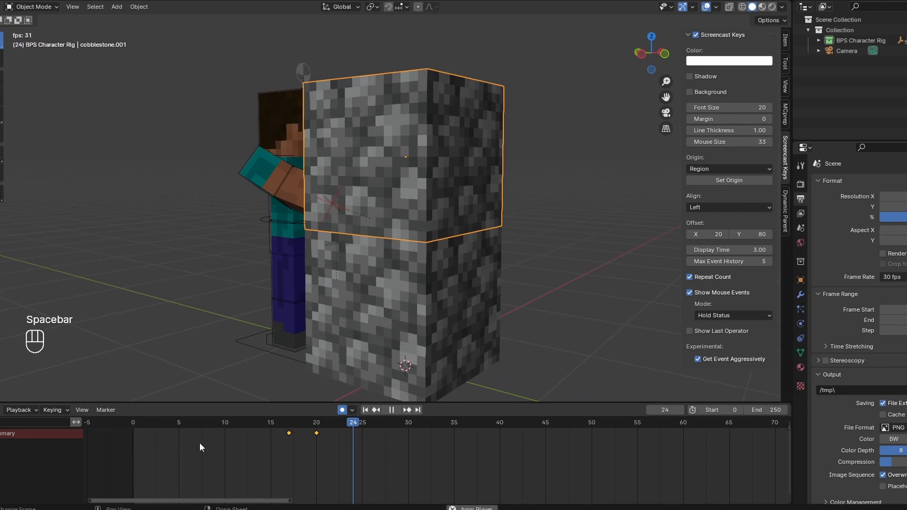
pyautogui.press('space')
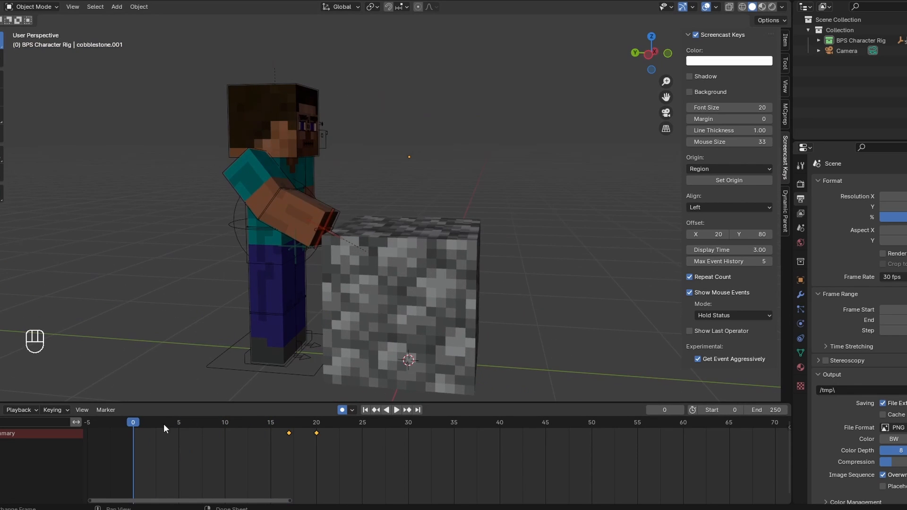
pyautogui.click(396, 410)
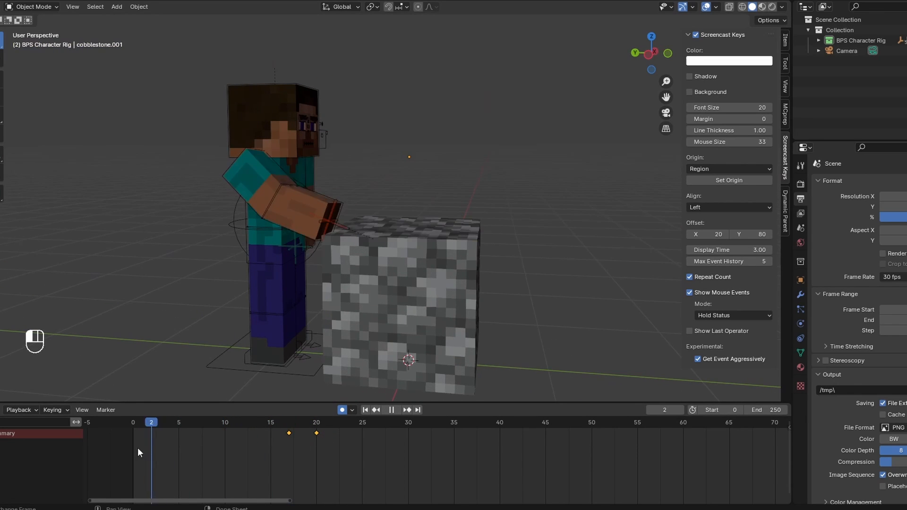
pyautogui.click(365, 410)
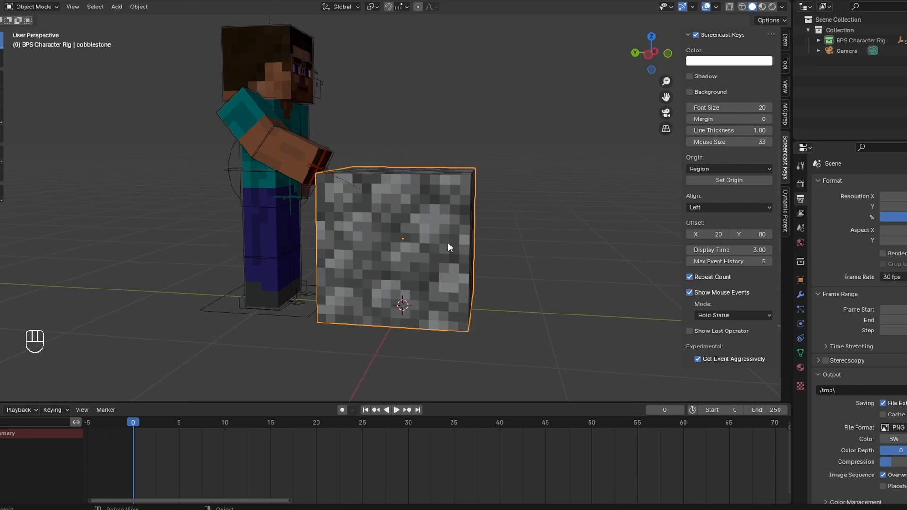
# Step: Duplicate the cobblestone, shrink it, and move and tilt it into the rig's hand
pyautogui.press('shift+d')
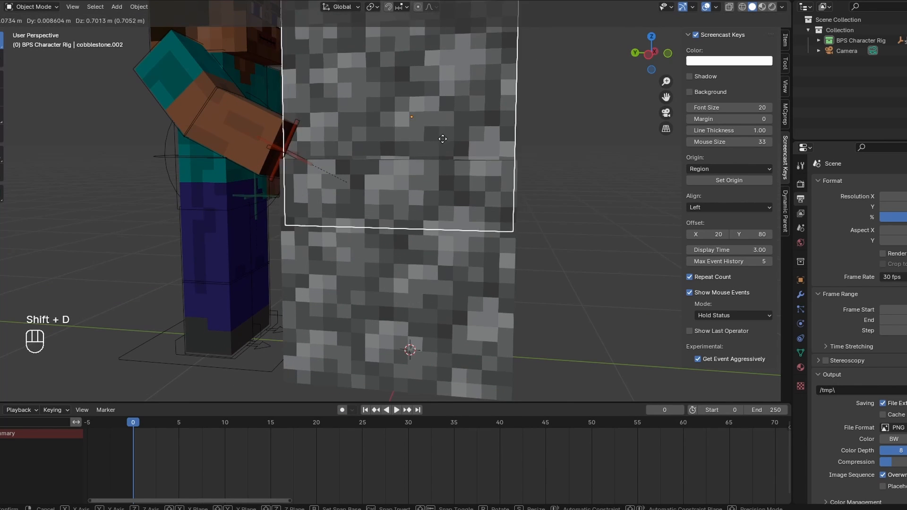
pyautogui.press('s')
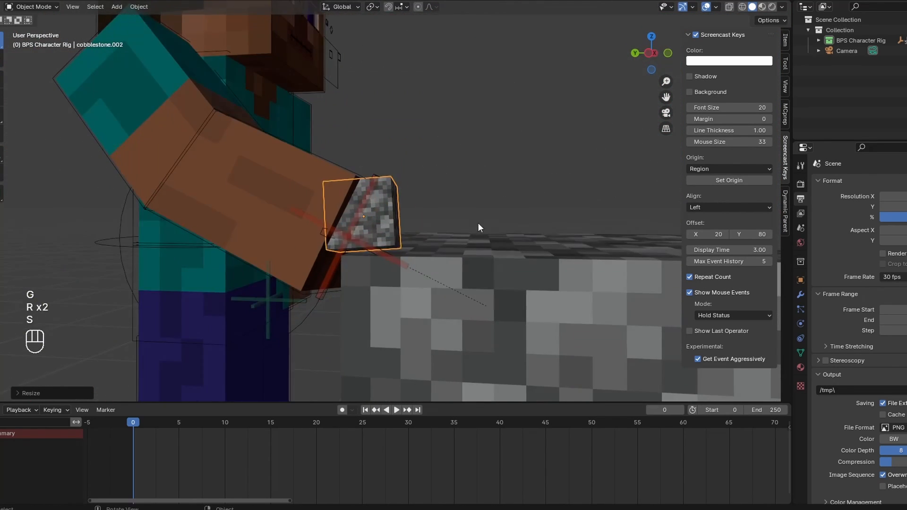
pyautogui.moveTo(417, 204)
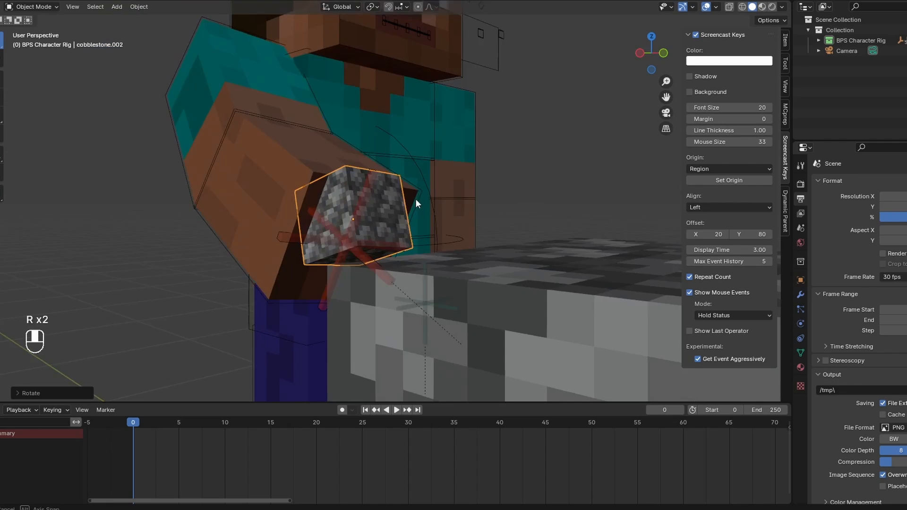
pyautogui.press('g')
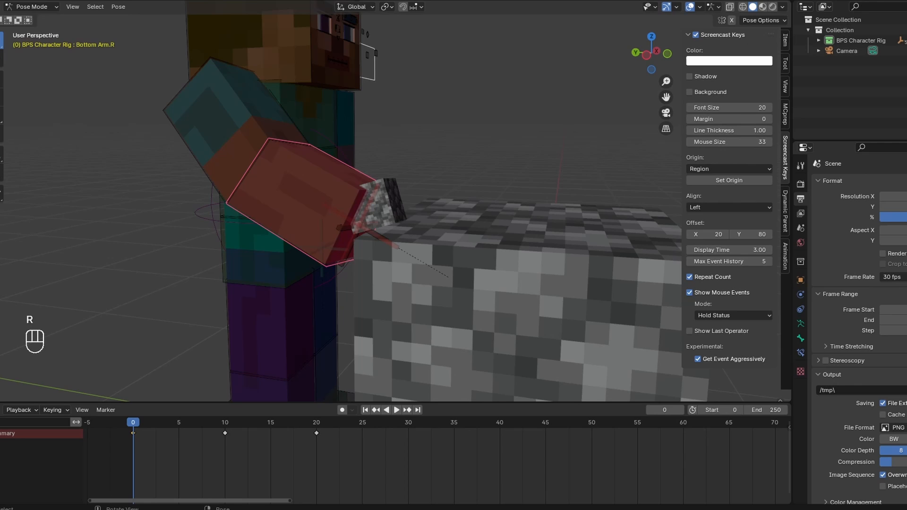
pyautogui.moveTo(387, 194)
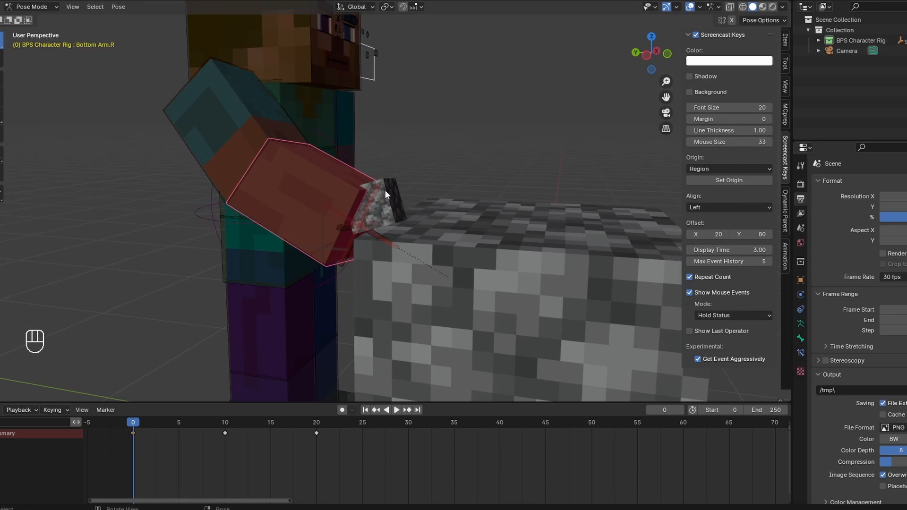
# Step: Re-angle the small cobblestone in the hand and parent it to the Bottom Arm.R bone
pyautogui.press('r')
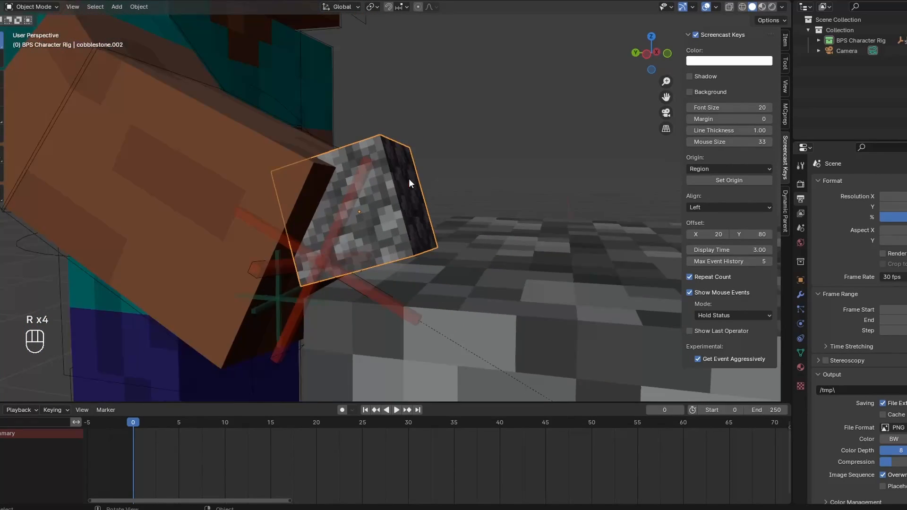
pyautogui.press('g')
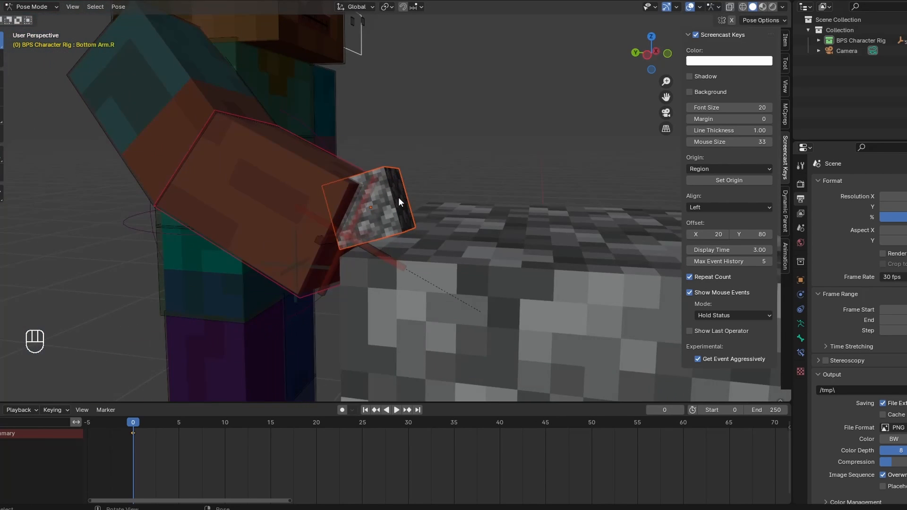
pyautogui.press('ctrl+p')
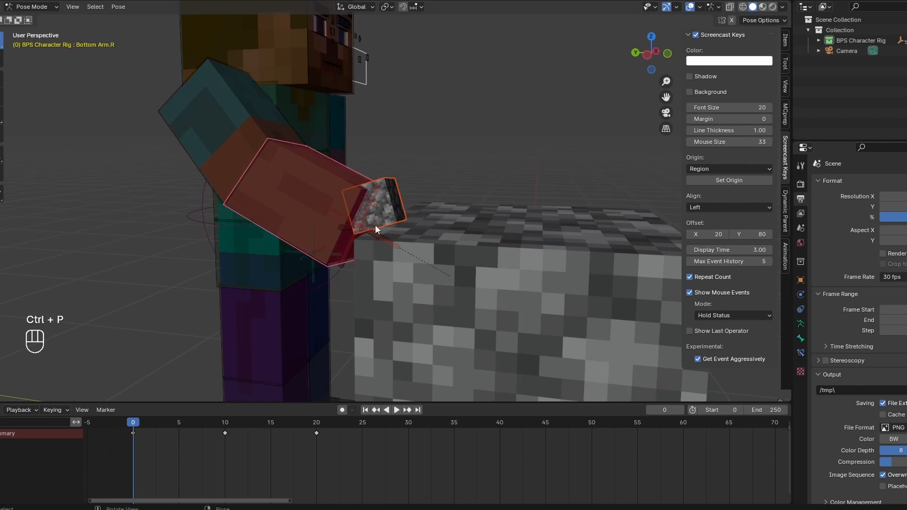
pyautogui.press('r')
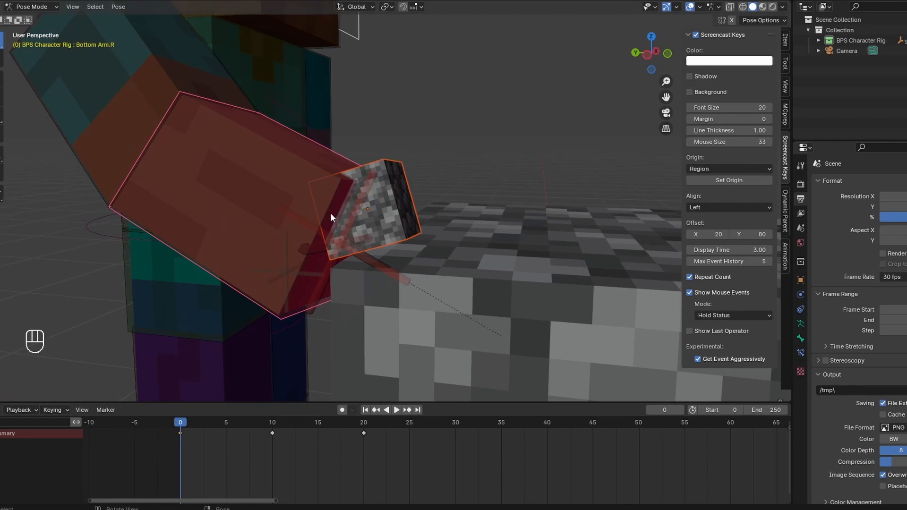
# Step: Check the arm playback, then key the held cobblestone's location, rotation and scale
pyautogui.click(396, 410)
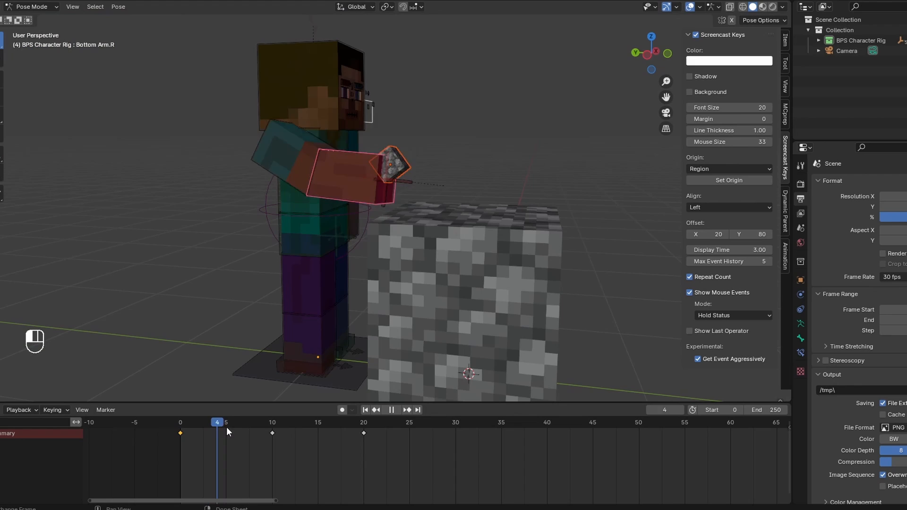
pyautogui.click(309, 423)
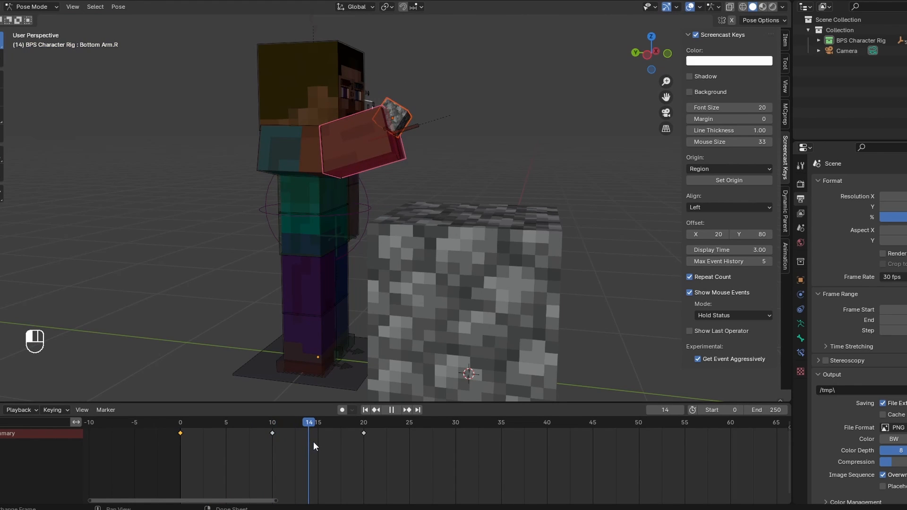
pyautogui.click(397, 410)
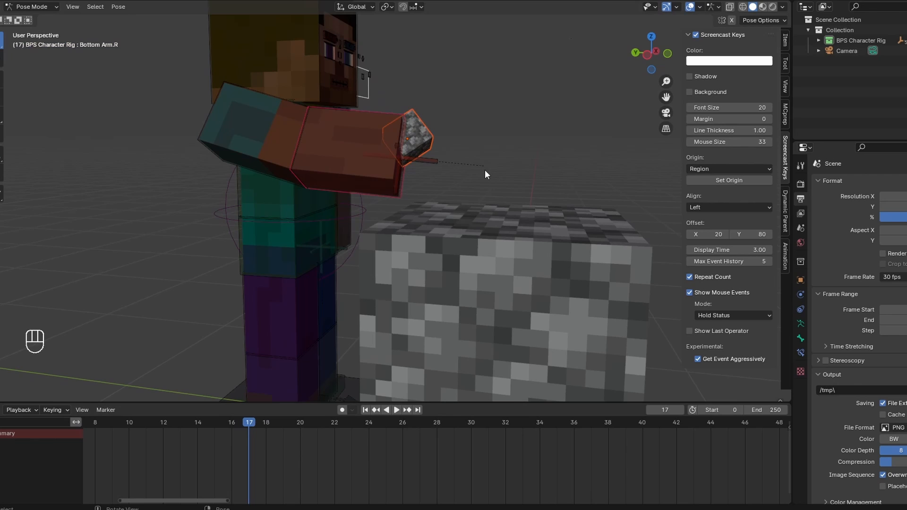
pyautogui.press('ctrl+tab')
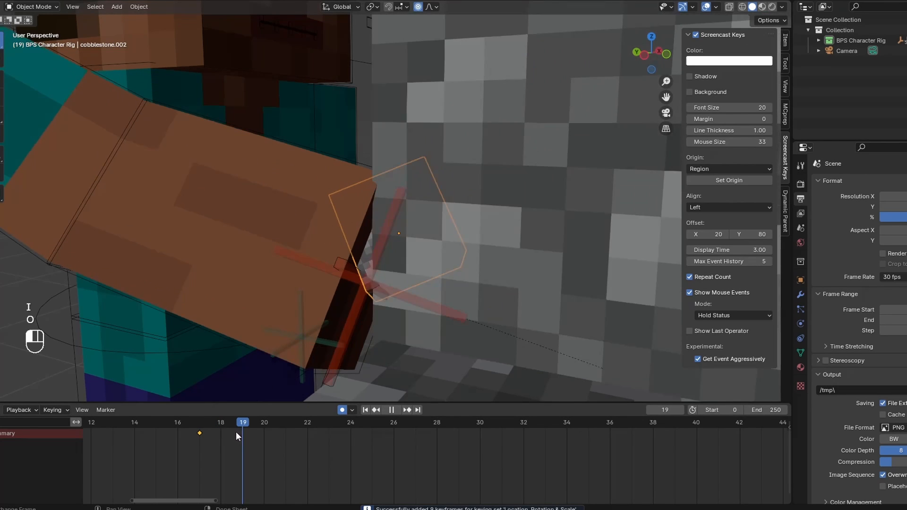
# Step: At frame 20, scale the held cobblestone to 0, then check frames 19 and 21
pyautogui.click(408, 410)
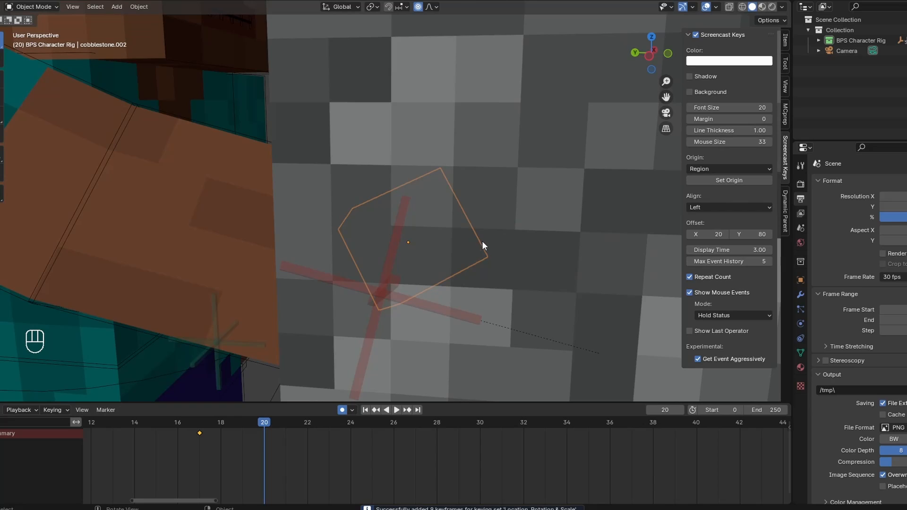
pyautogui.press('g')
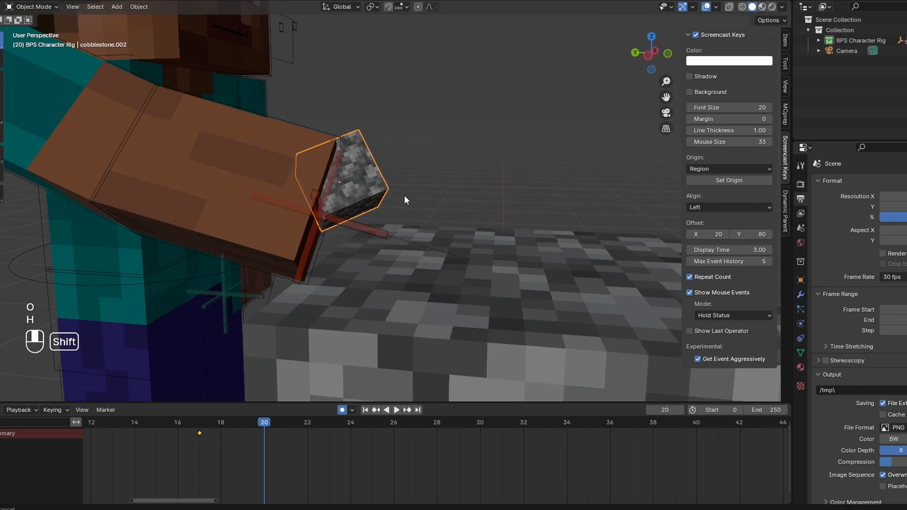
pyautogui.press('s')
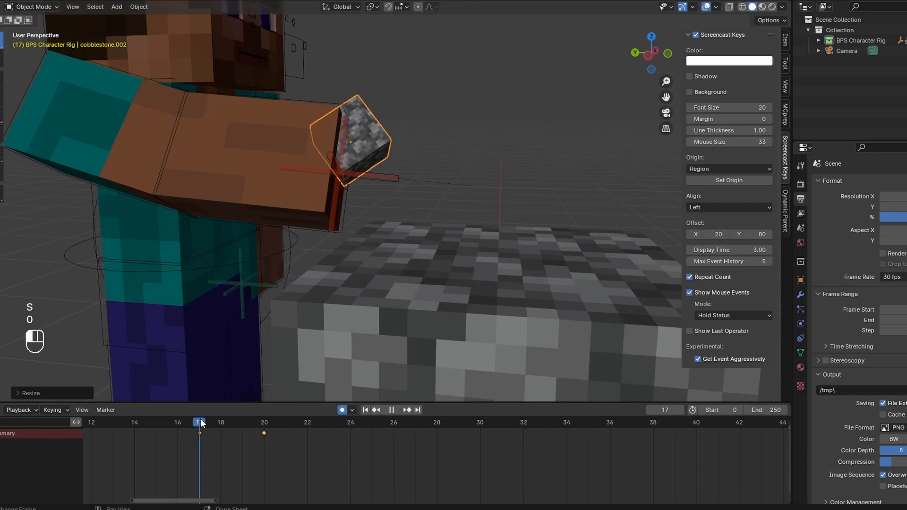
pyautogui.click(285, 422)
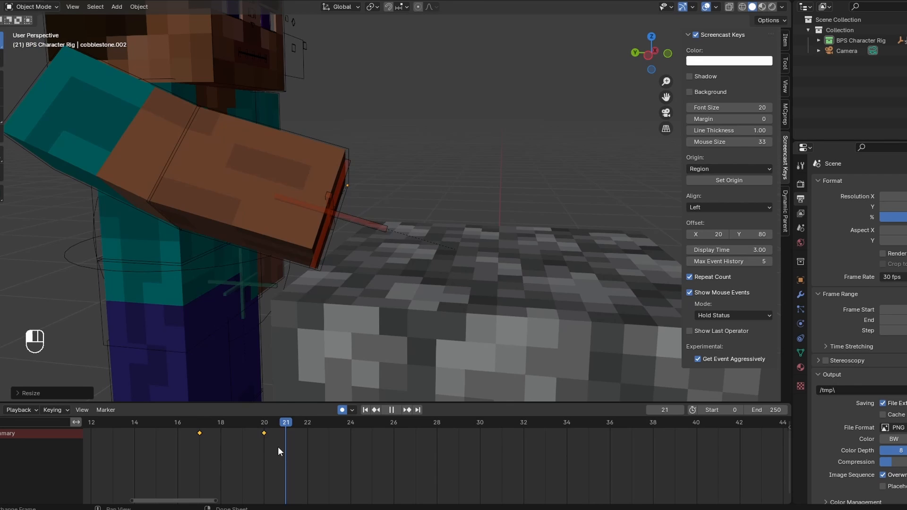
pyautogui.click(242, 422)
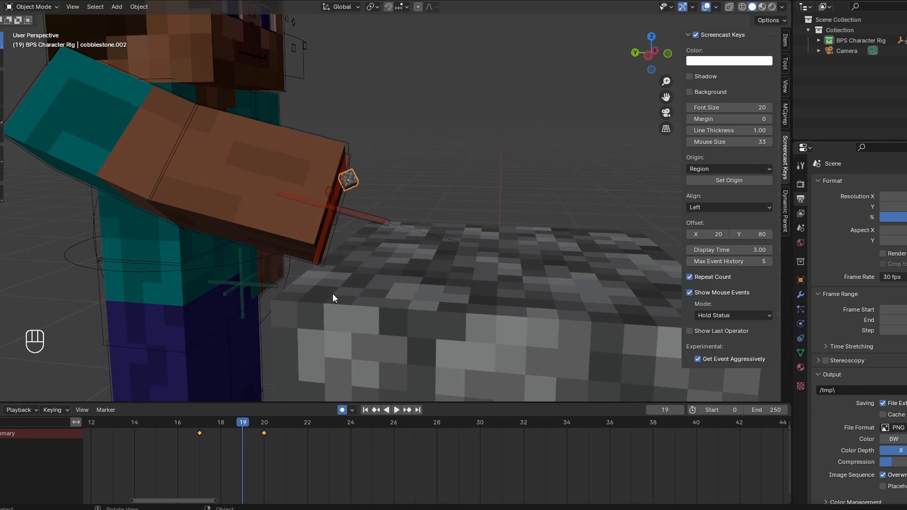
pyautogui.press('alt+h')
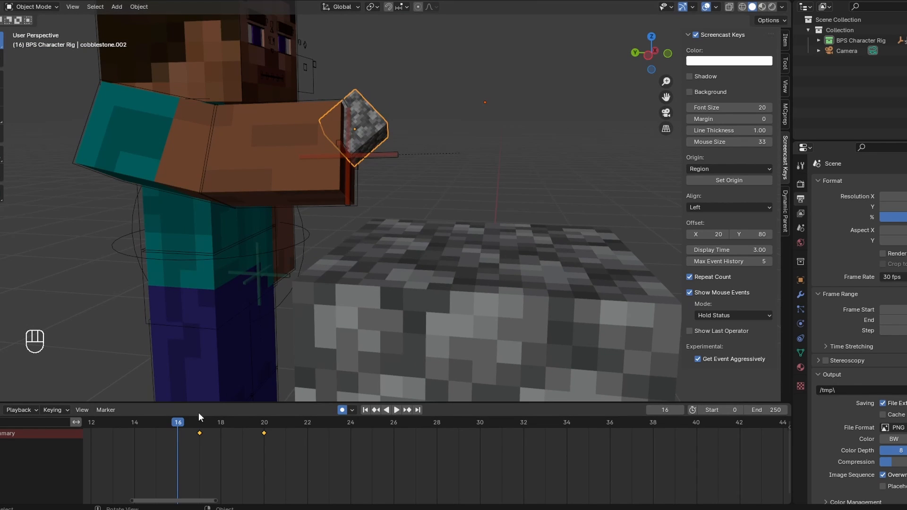
# Step: Set the animation's End frame to 20 and play it back to check
pyautogui.click(286, 422)
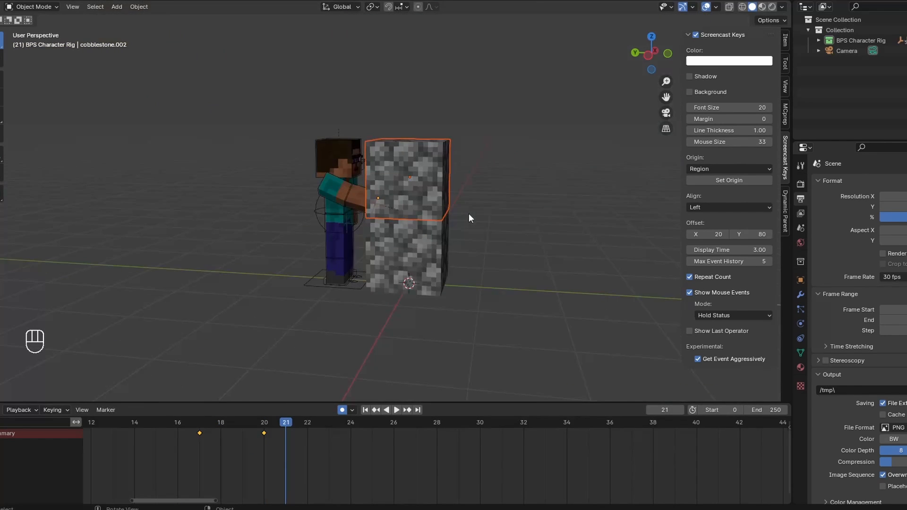
pyautogui.click(264, 422)
pyautogui.write('20')
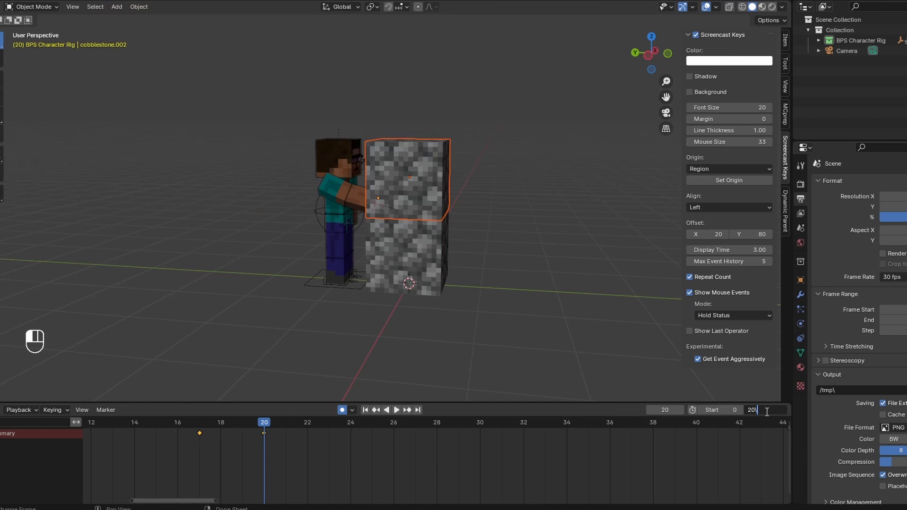
pyautogui.press('space')
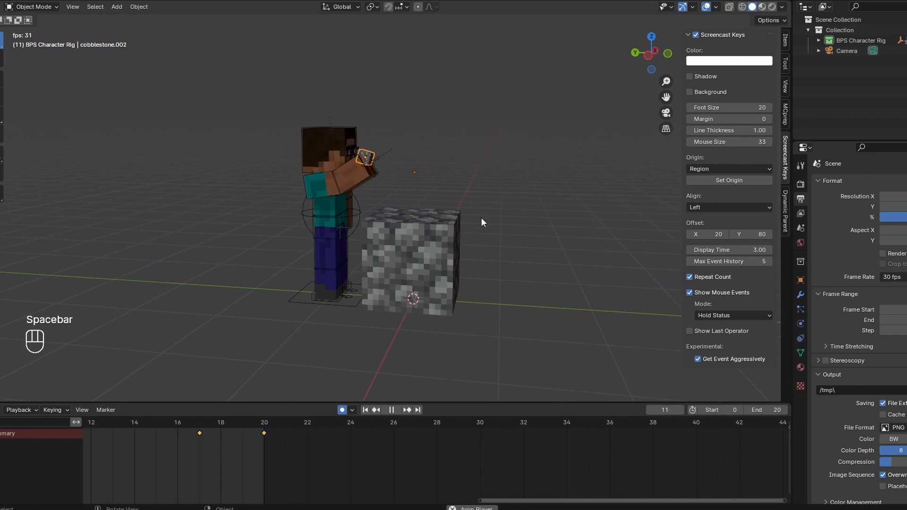
pyautogui.press('space')
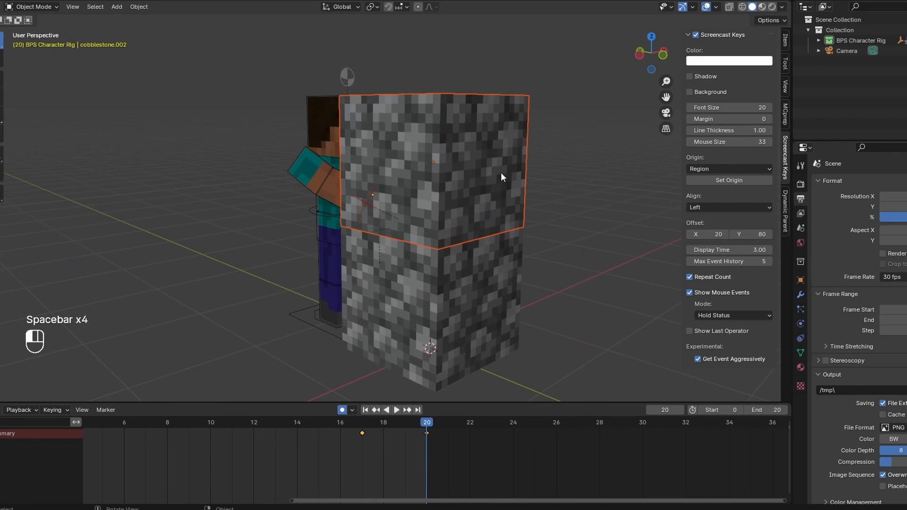
pyautogui.press('g')
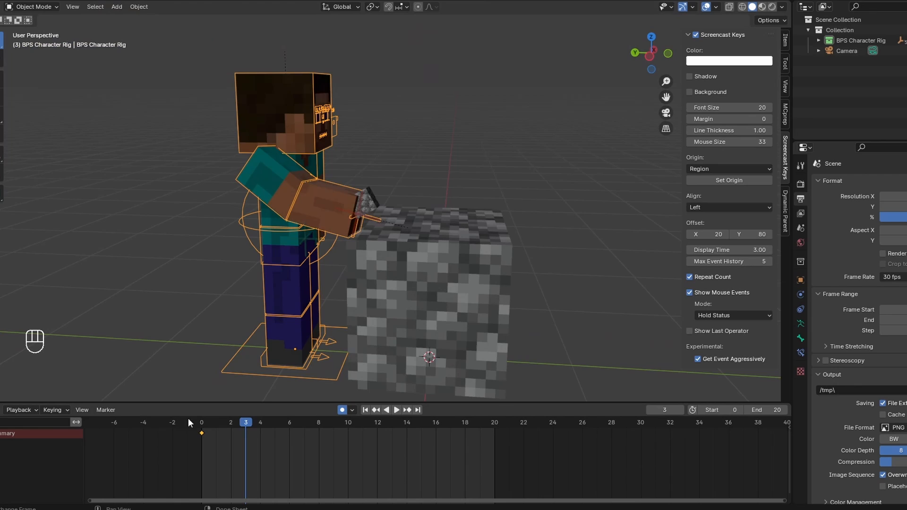
# Step: Scrub to frames 7 and 18, then raise the End frame to 43 and replay from frame 0
pyautogui.click(396, 410)
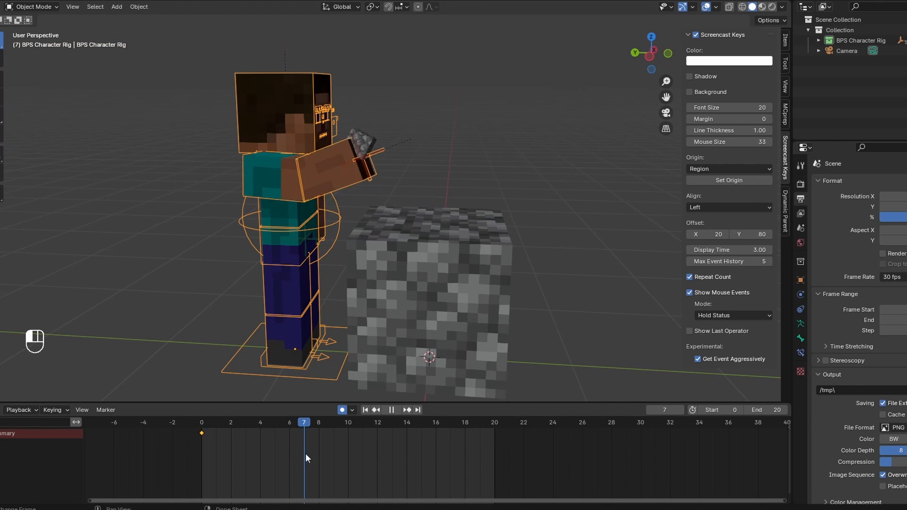
pyautogui.click(465, 423)
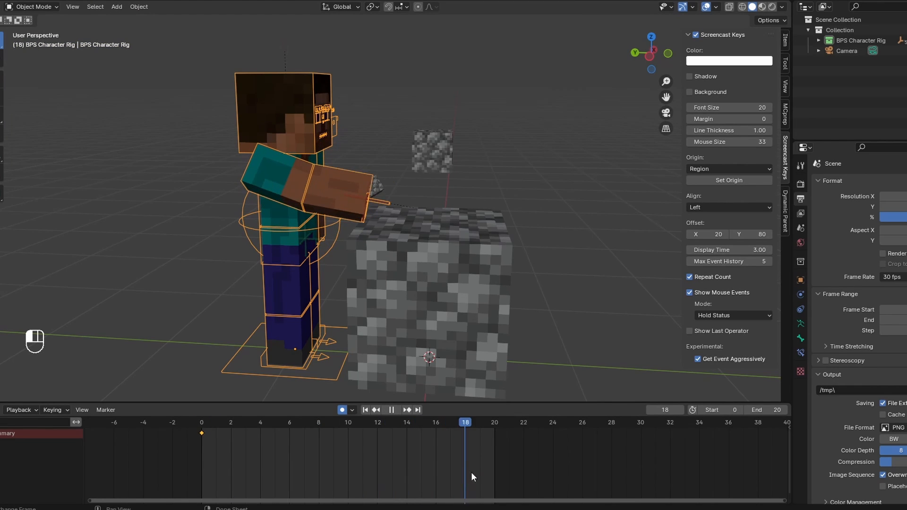
pyautogui.press('space')
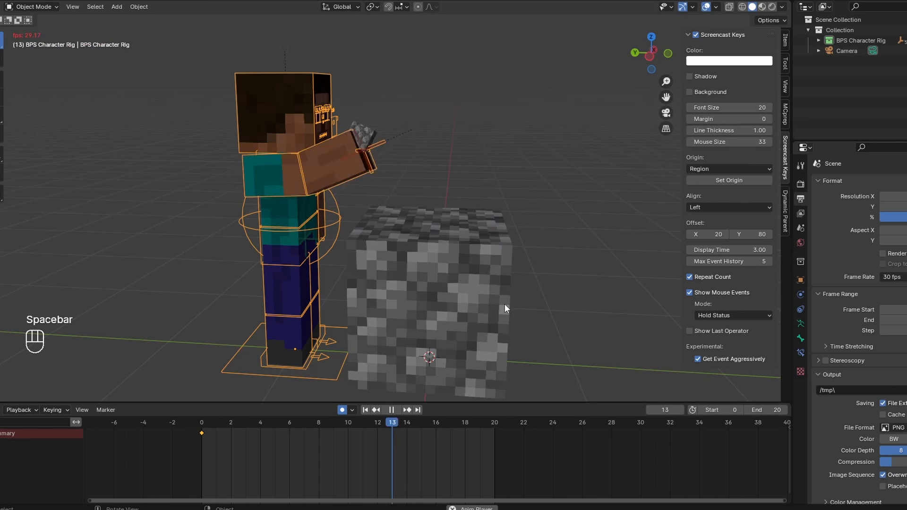
pyautogui.press('space')
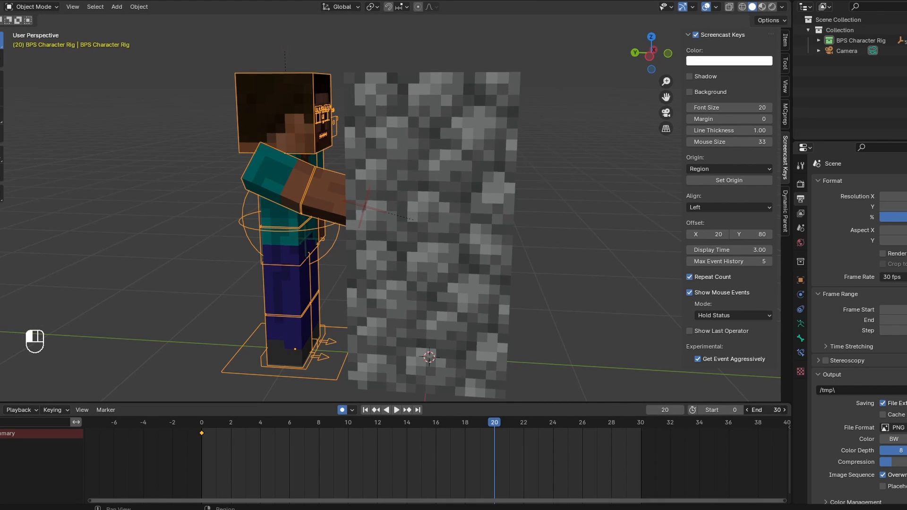
pyautogui.press('space')
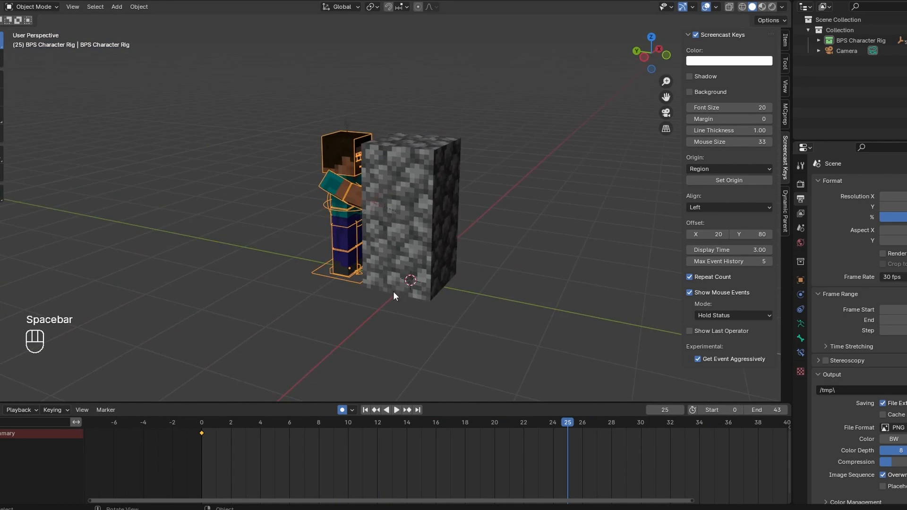
pyautogui.press('g')
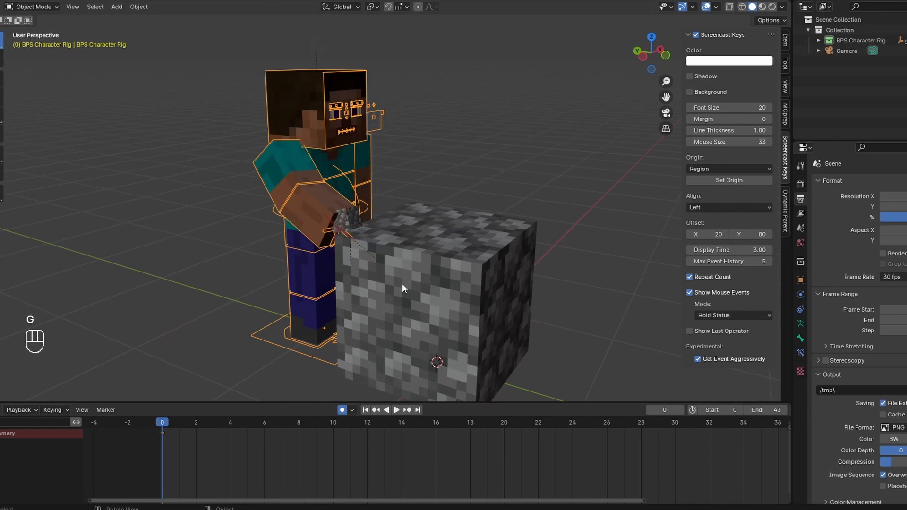
pyautogui.press('space')
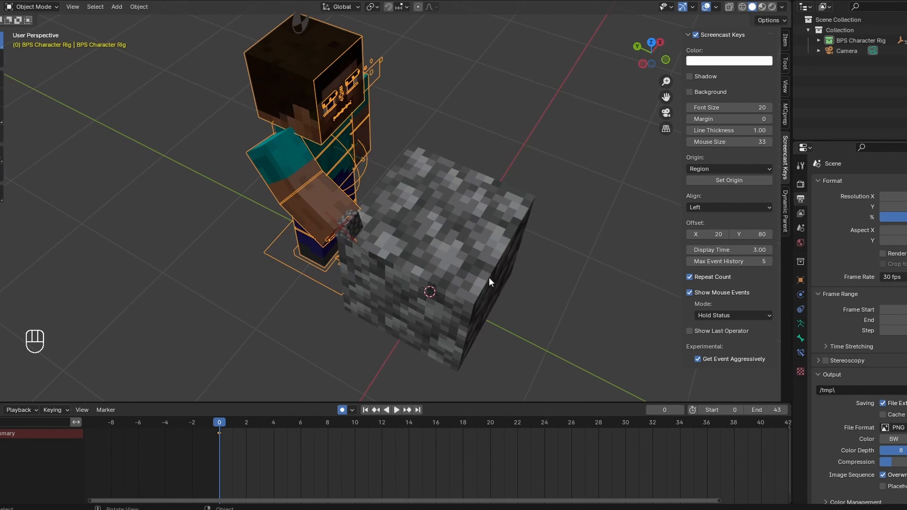
pyautogui.moveTo(780, 316)
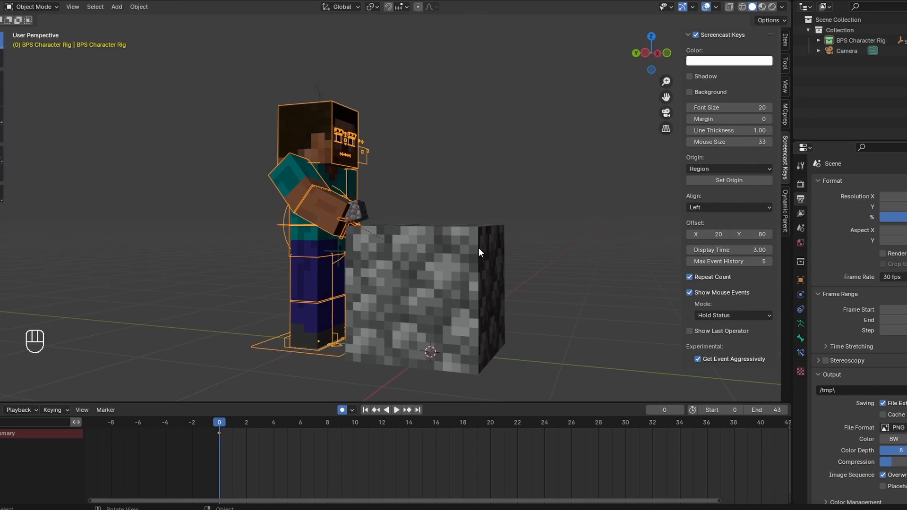
pyautogui.moveTo(486, 244)
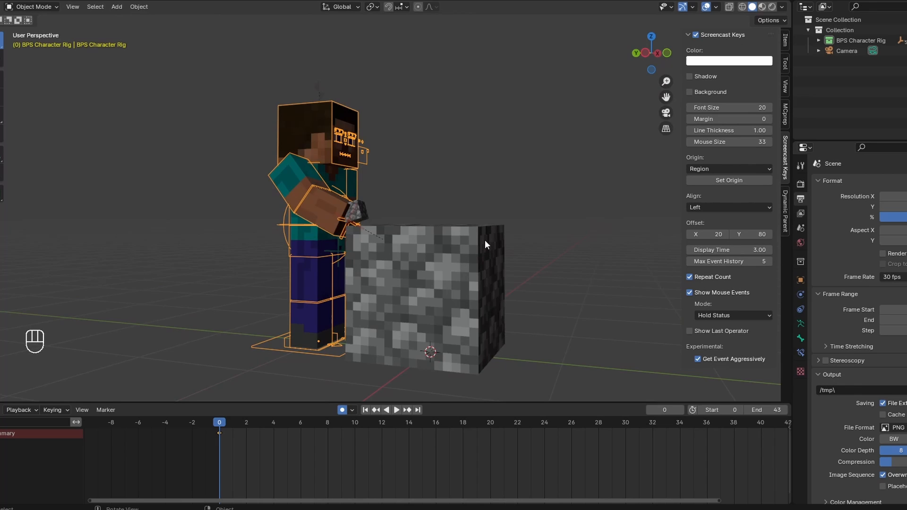
pyautogui.moveTo(472, 233)
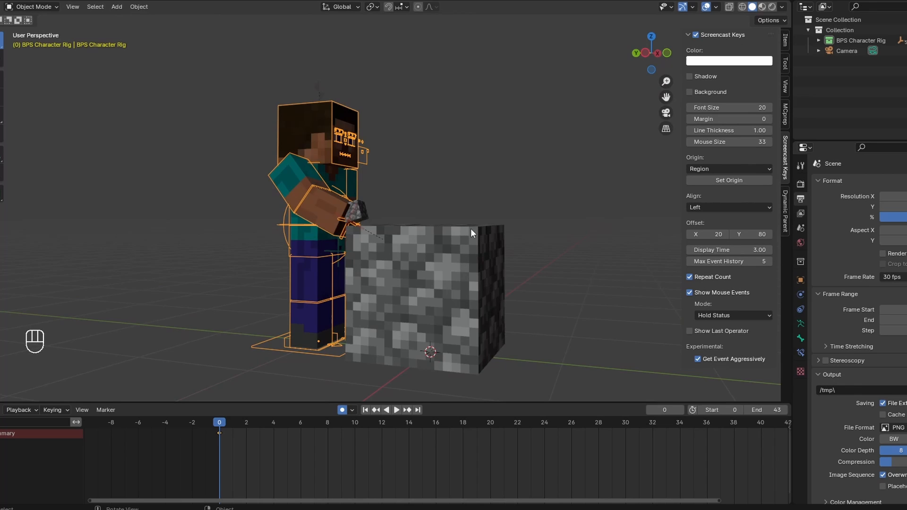
pyautogui.moveTo(477, 236)
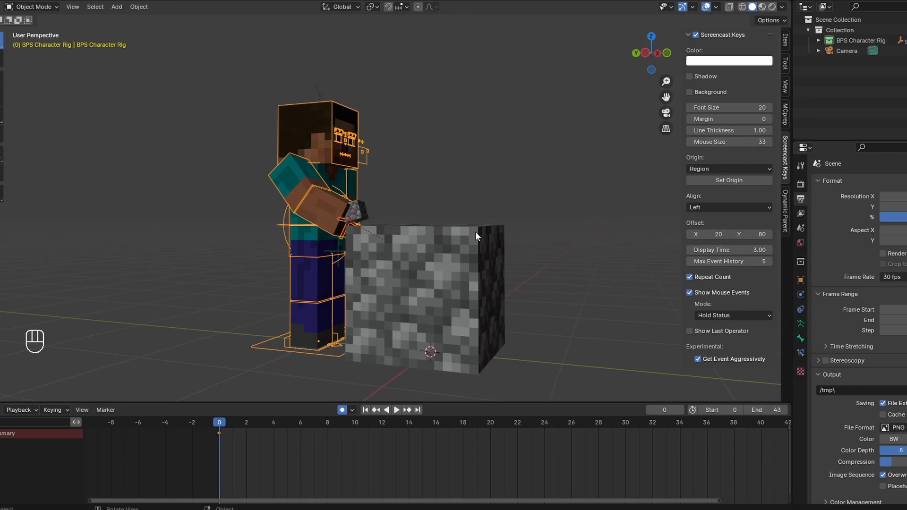